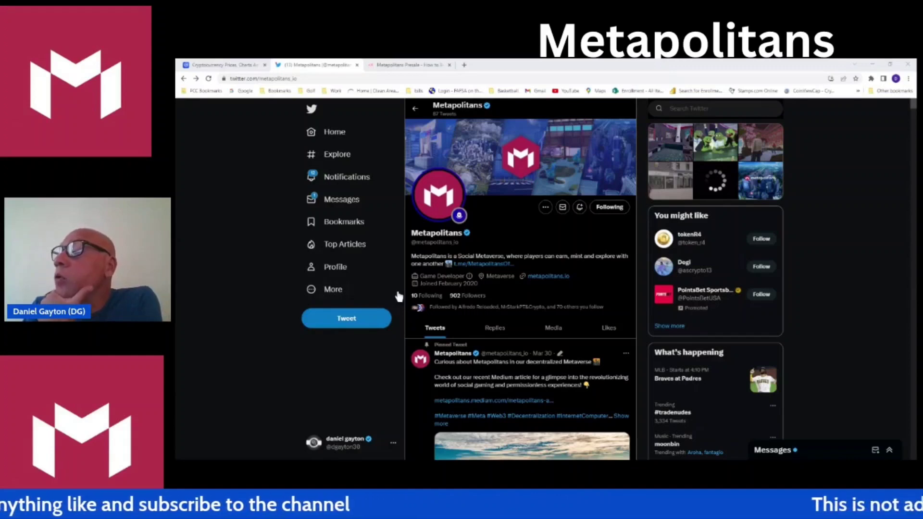
{"action": "mouse_move", "coordinate": [413, 281]}
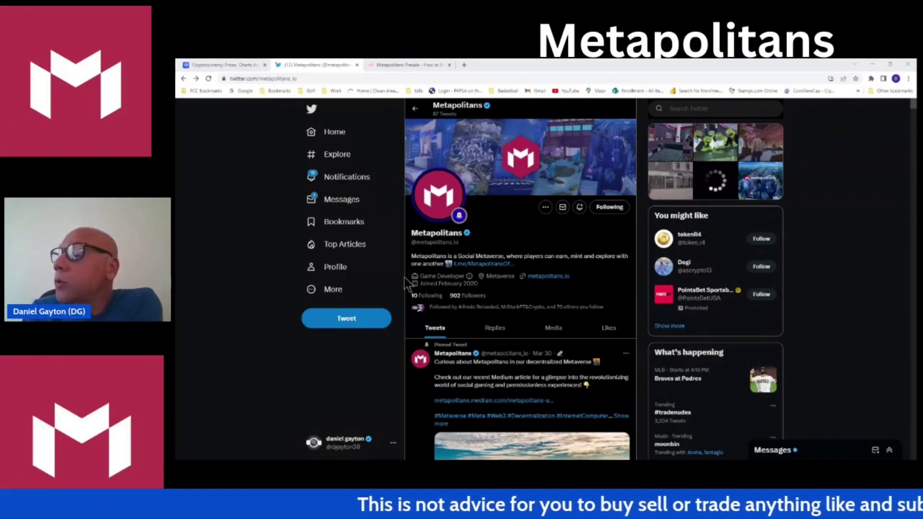
{"action": "mouse_move", "coordinate": [395, 263]}
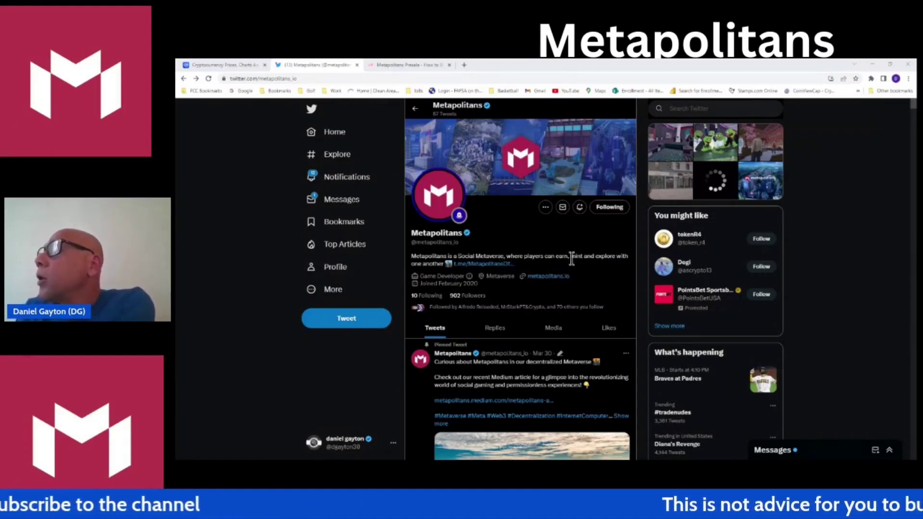
{"action": "mouse_move", "coordinate": [568, 163]}
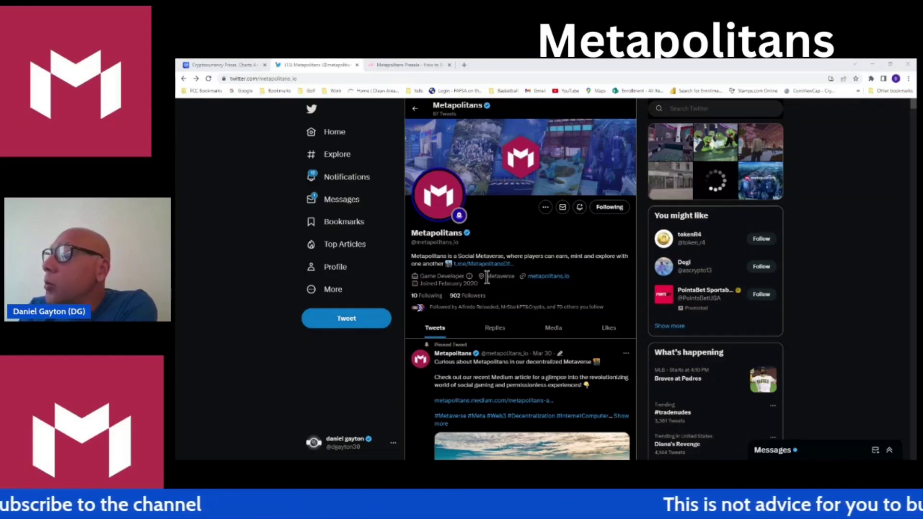
{"action": "mouse_move", "coordinate": [497, 296]}
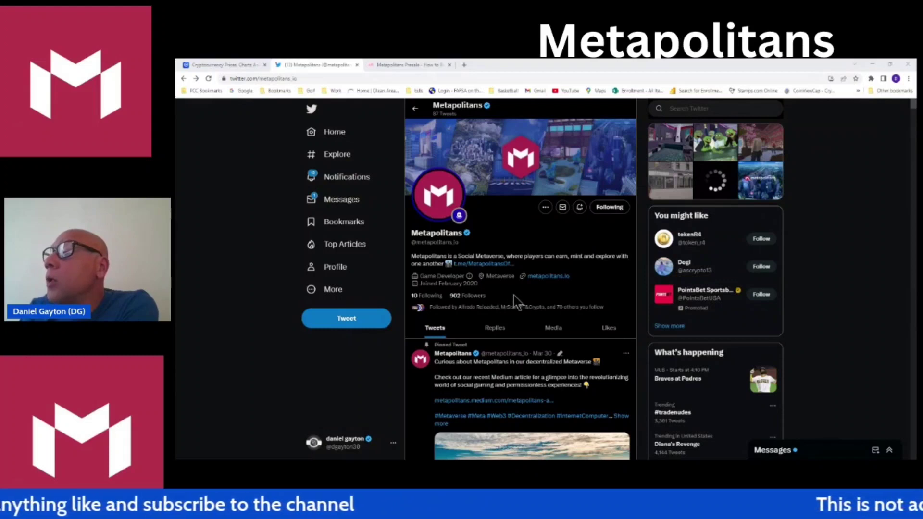
Scroll the Metapolitans timeline past the Coinmerge AMA video and MAPS quote tweets to the April 17 Binance Live AMA tweet
{"action": "scroll", "scroll_direction": "down", "scroll_amount": 3}
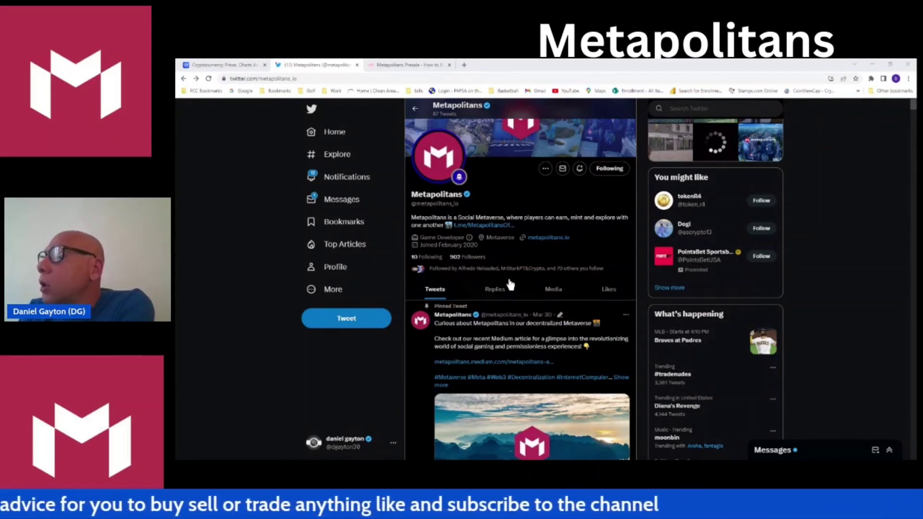
{"action": "scroll", "scroll_direction": "down", "scroll_amount": 3}
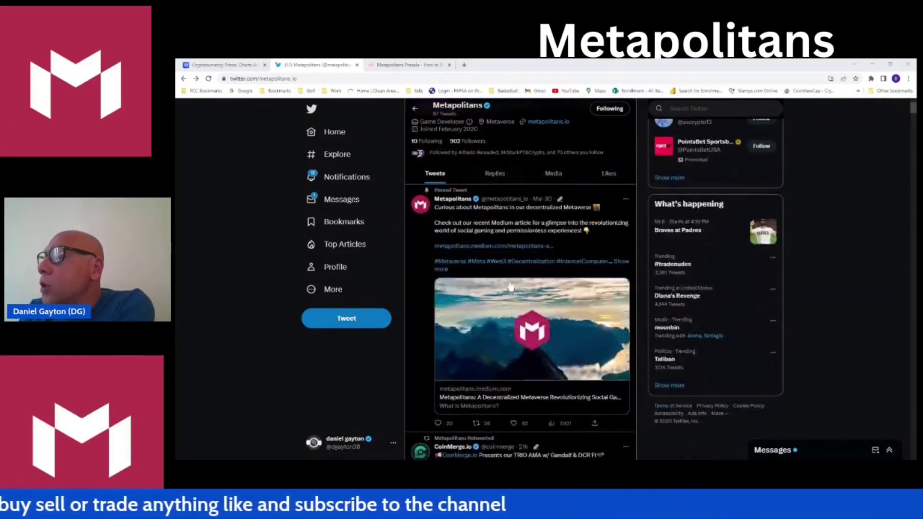
{"action": "scroll", "scroll_direction": "down", "scroll_amount": 3}
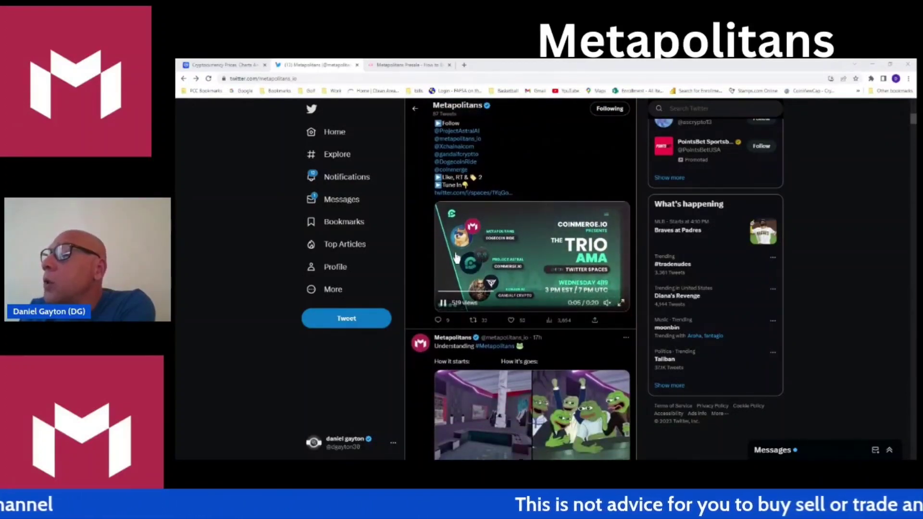
{"action": "scroll", "scroll_direction": "down", "scroll_amount": 3}
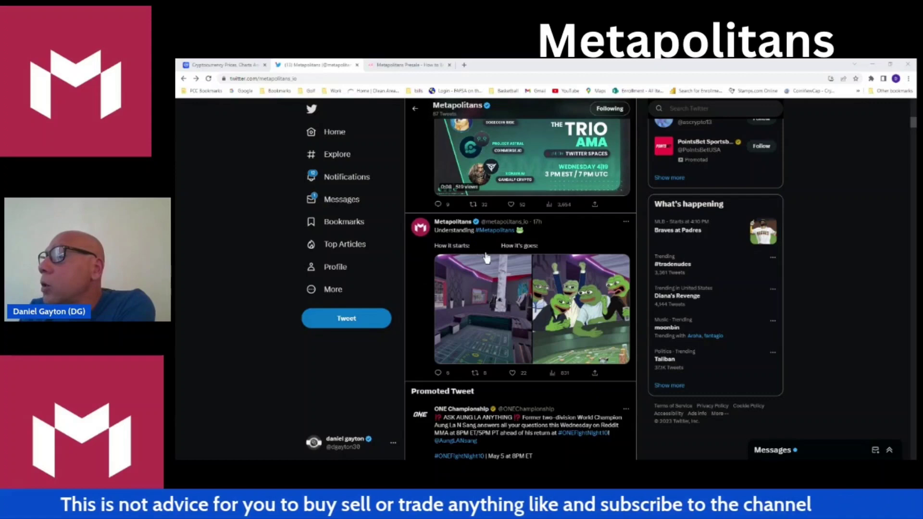
{"action": "scroll", "scroll_direction": "down", "scroll_amount": 3}
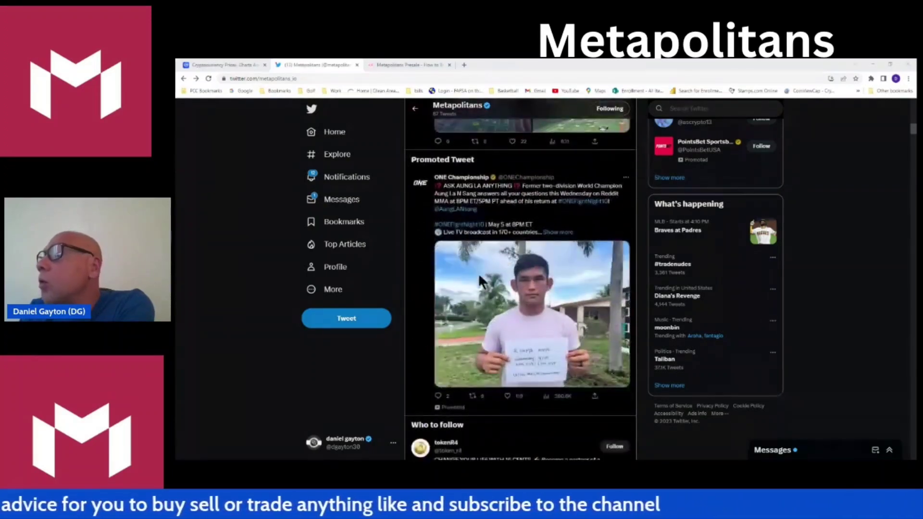
{"action": "scroll", "scroll_direction": "down", "scroll_amount": 3}
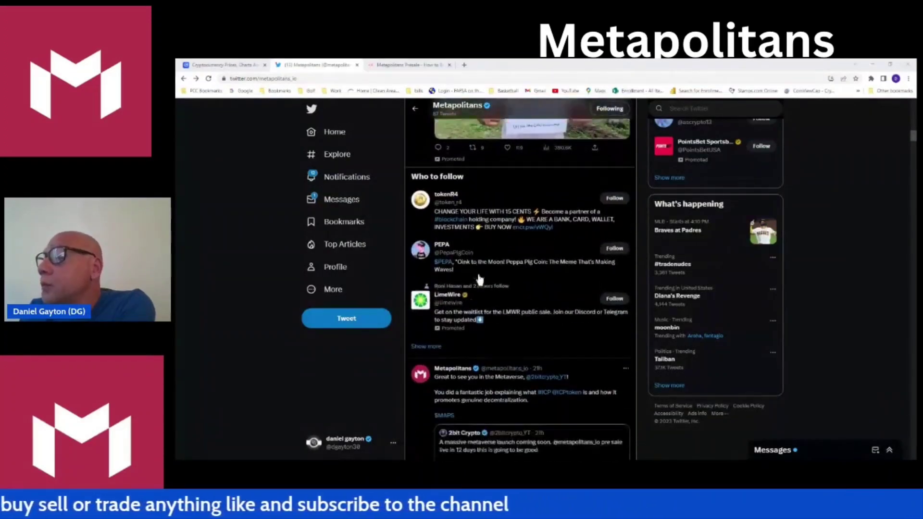
{"action": "scroll", "scroll_direction": "down", "scroll_amount": 3}
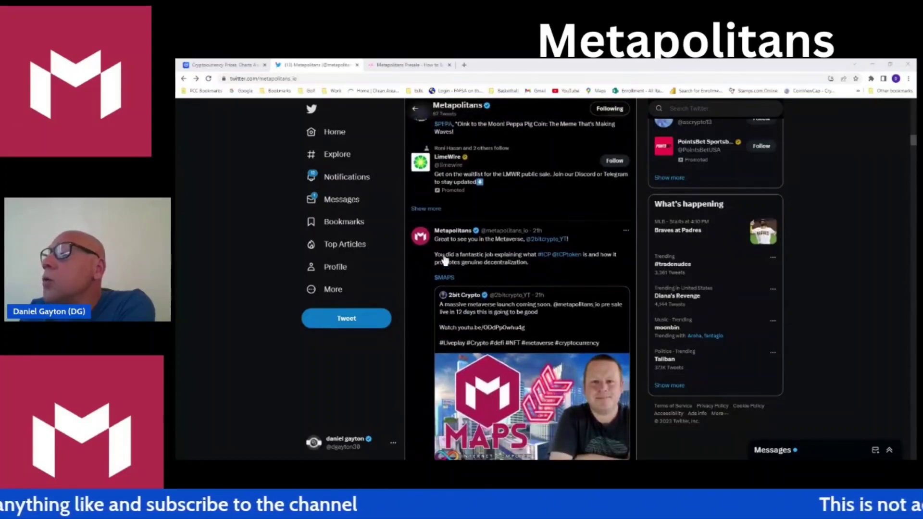
{"action": "scroll", "scroll_direction": "down", "scroll_amount": 3}
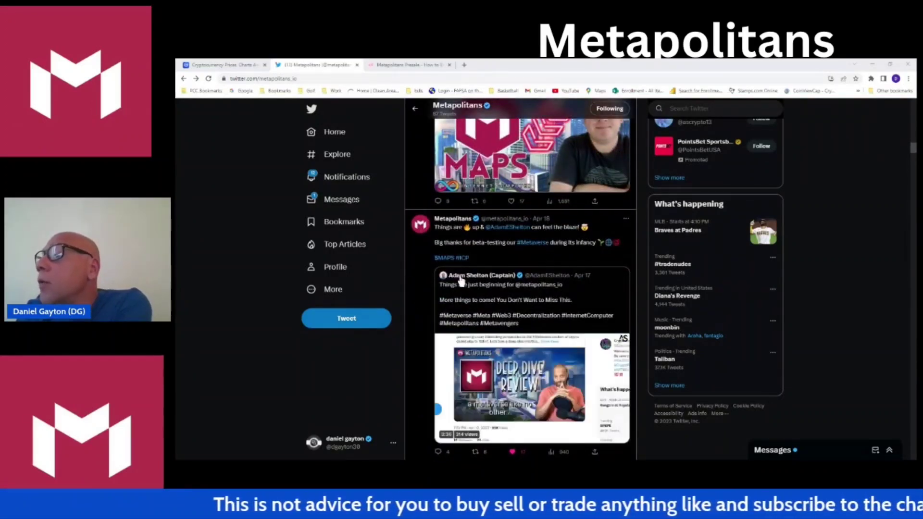
{"action": "scroll", "scroll_direction": "down", "scroll_amount": 3}
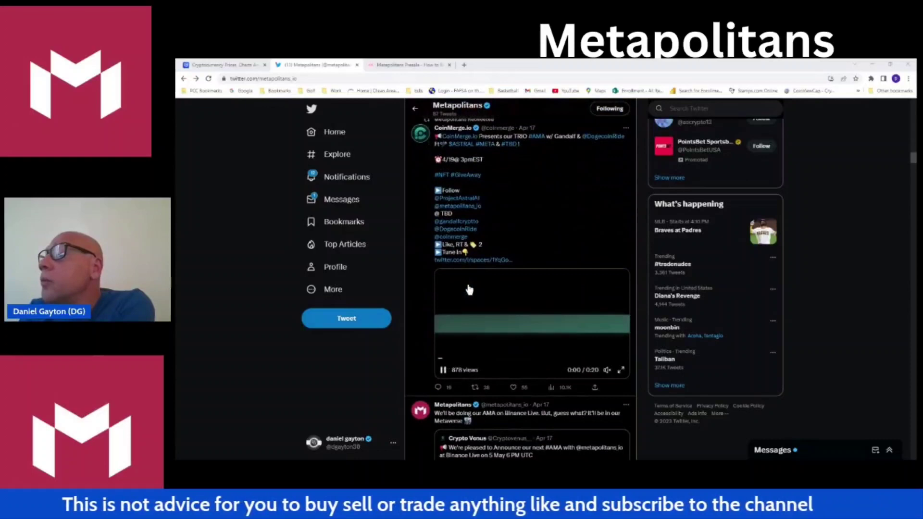
{"action": "scroll", "scroll_direction": "down", "scroll_amount": 3}
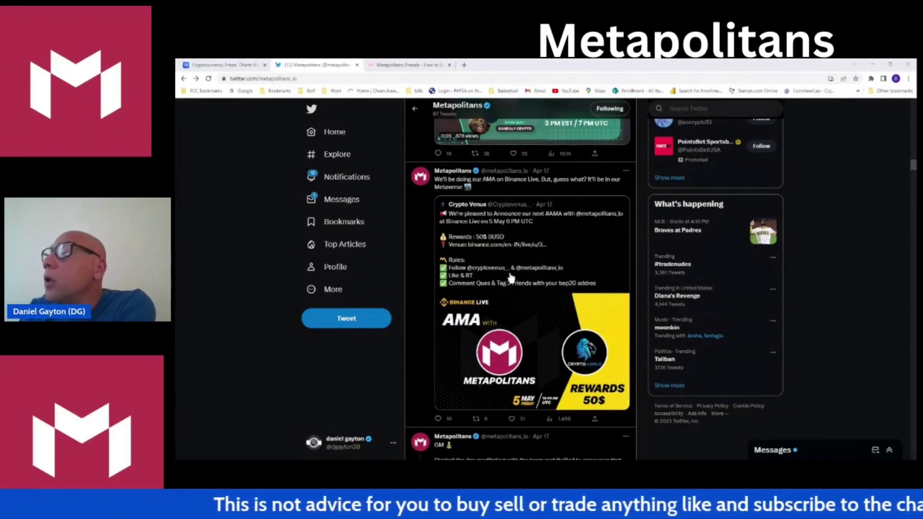
{"action": "scroll", "scroll_direction": "down", "scroll_amount": 3}
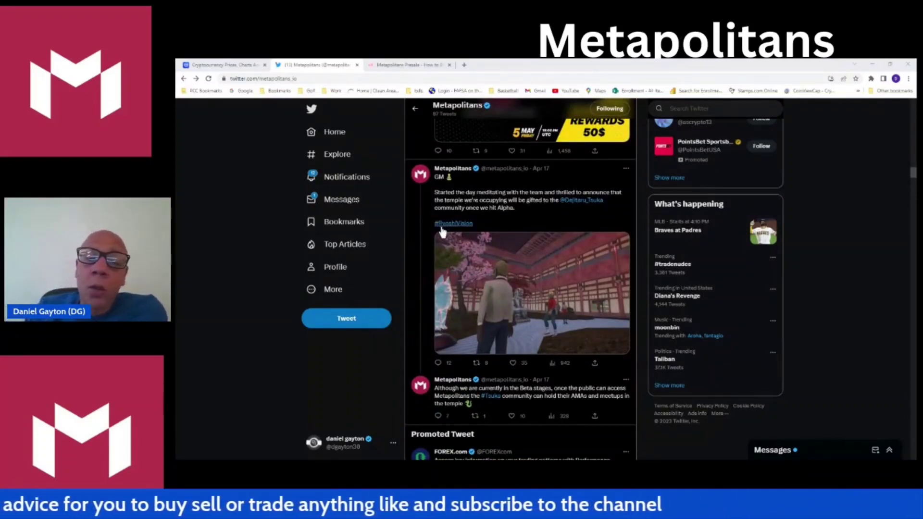
{"action": "mouse_move", "coordinate": [521, 234]}
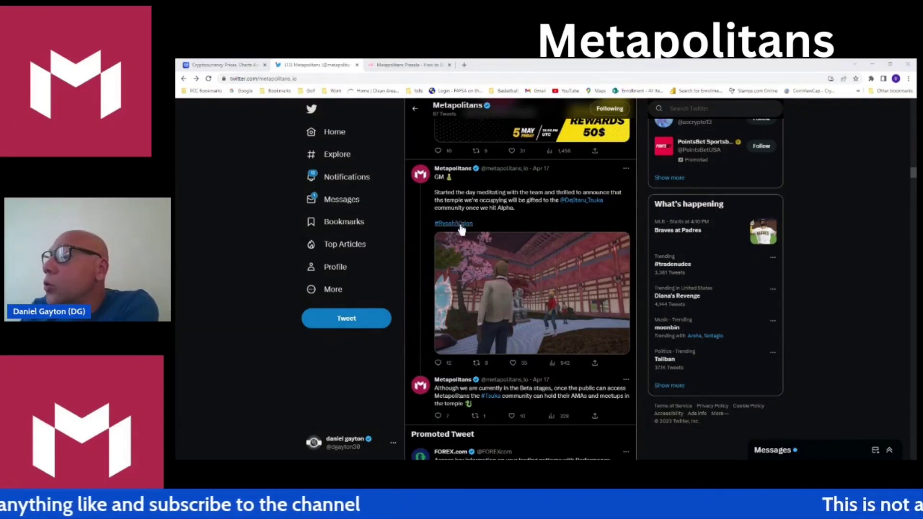
{"action": "scroll", "scroll_direction": "down", "scroll_amount": 3}
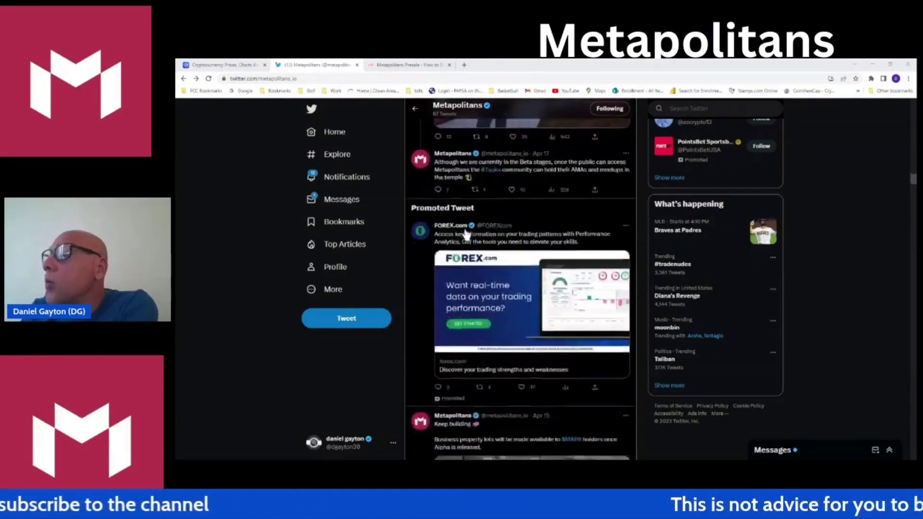
{"action": "scroll", "scroll_direction": "down", "scroll_amount": 3}
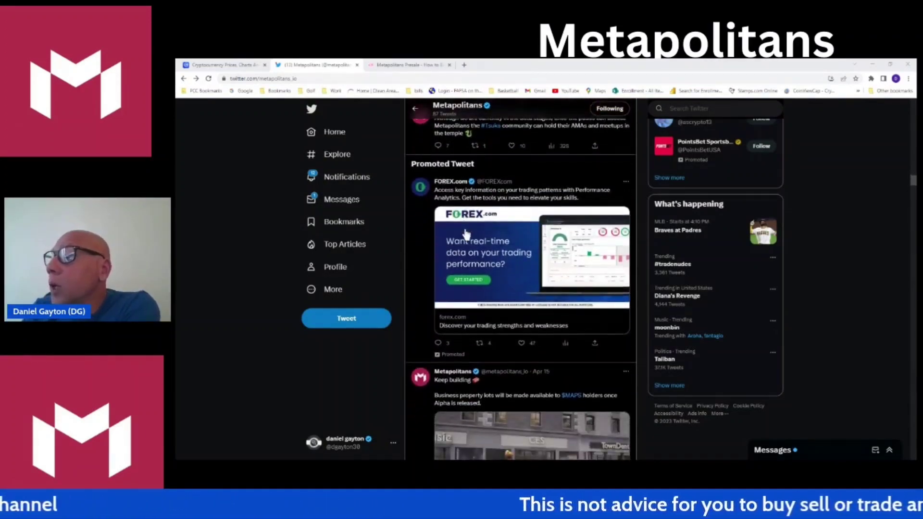
{"action": "scroll", "scroll_direction": "down", "scroll_amount": 3}
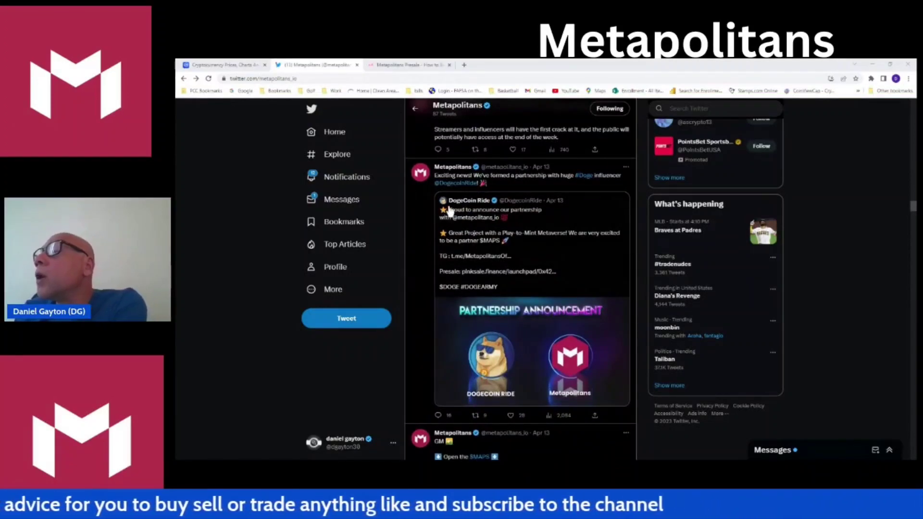
{"action": "mouse_move", "coordinate": [530, 219]}
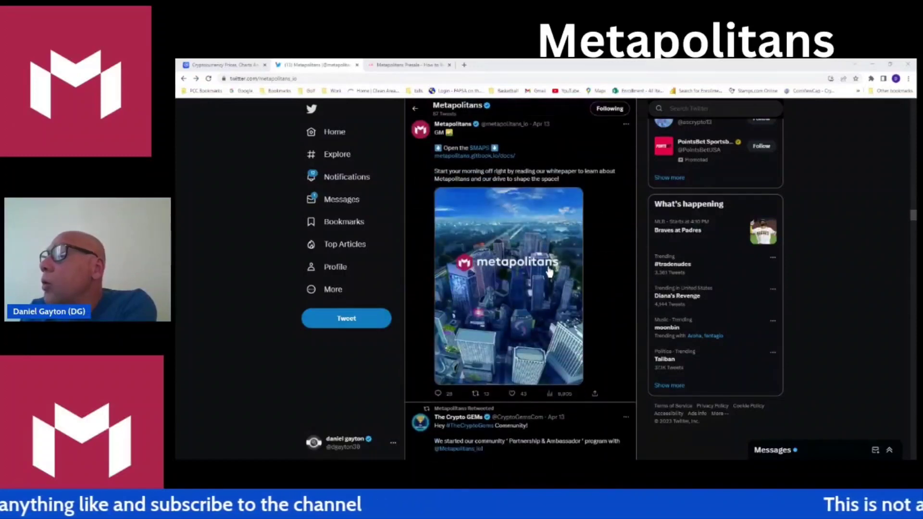
{"action": "scroll", "scroll_direction": "down", "scroll_amount": 3}
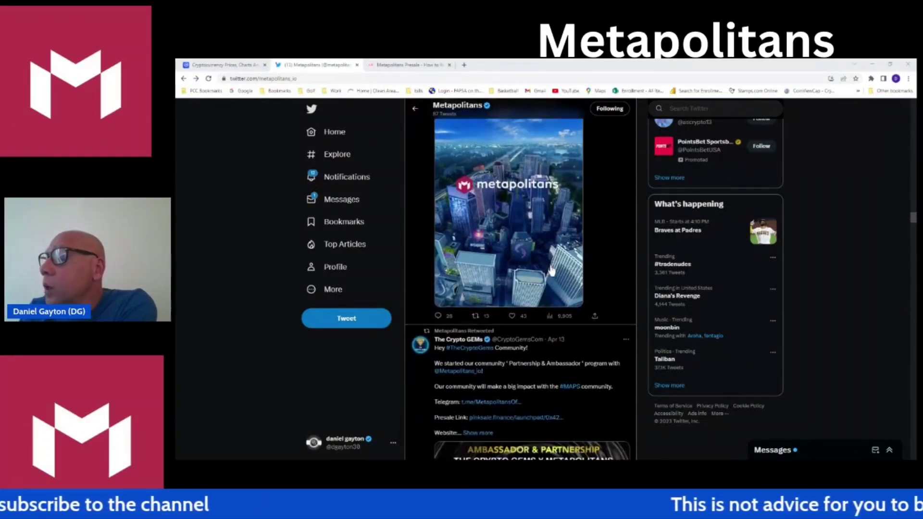
{"action": "scroll", "scroll_direction": "down", "scroll_amount": 3}
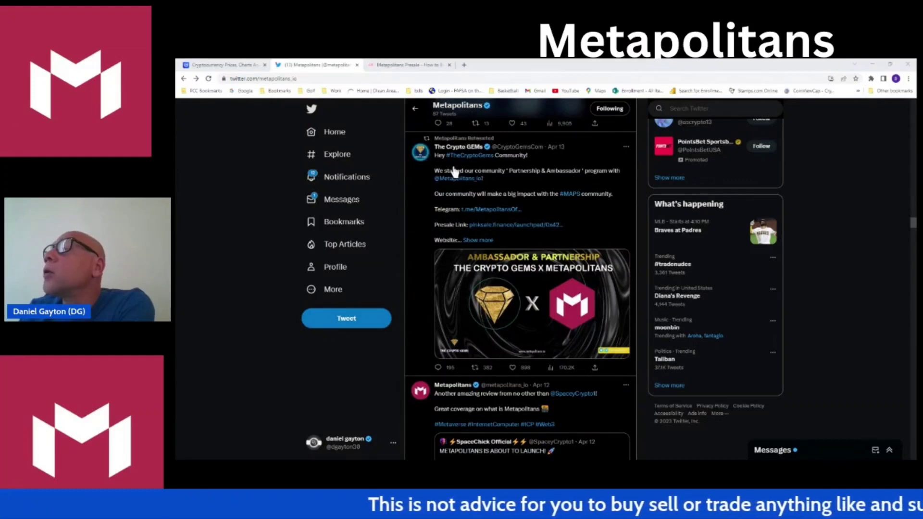
{"action": "scroll", "scroll_direction": "down", "scroll_amount": 3}
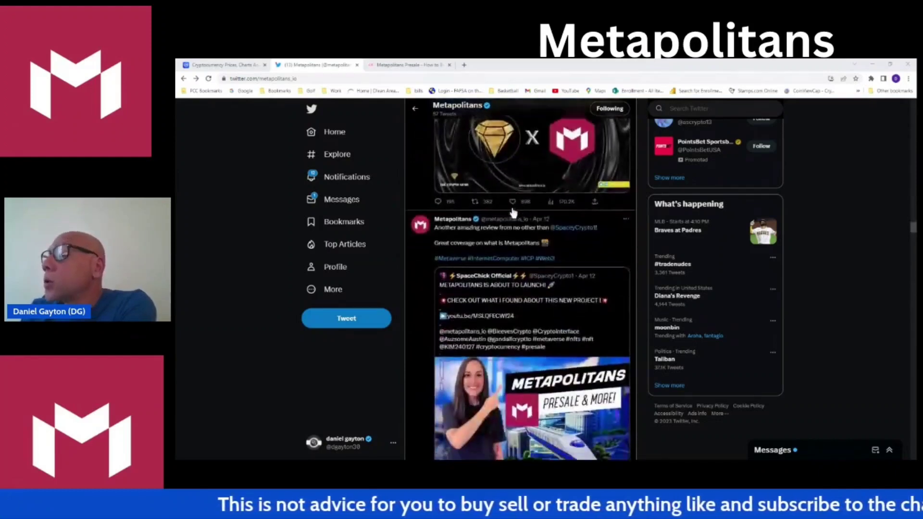
{"action": "scroll", "scroll_direction": "down", "scroll_amount": 3}
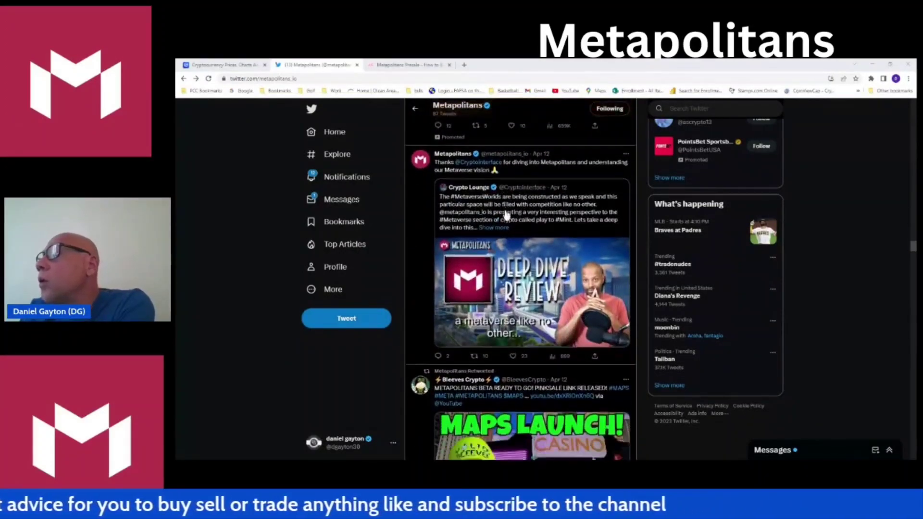
{"action": "scroll", "scroll_direction": "down", "scroll_amount": 3}
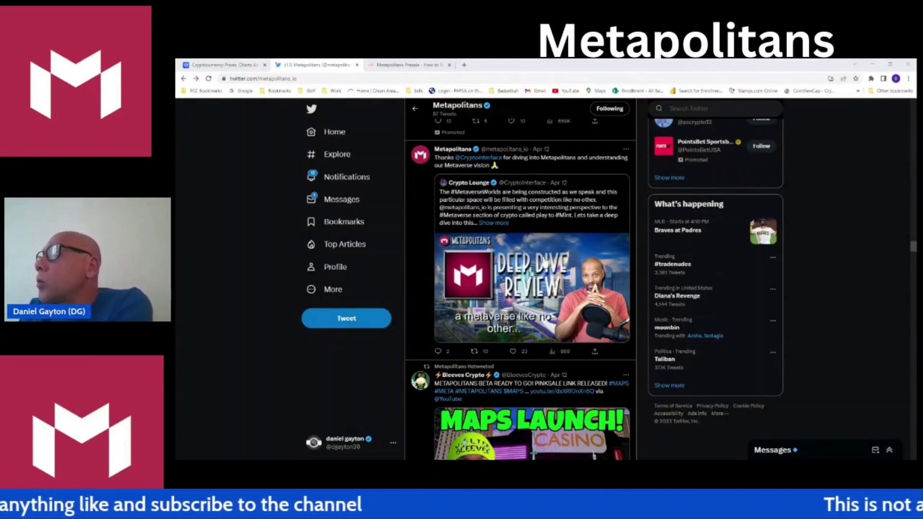
{"action": "scroll", "scroll_direction": "down", "scroll_amount": 3}
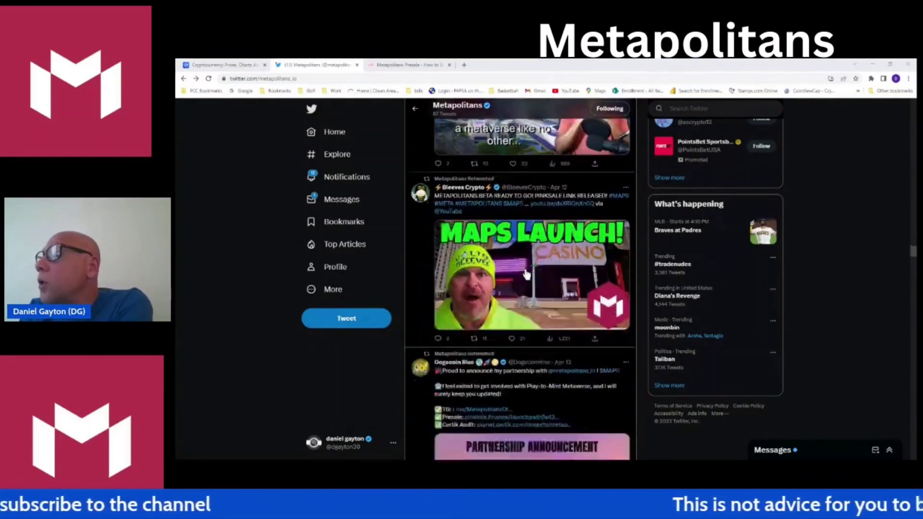
{"action": "scroll", "scroll_direction": "down", "scroll_amount": 3}
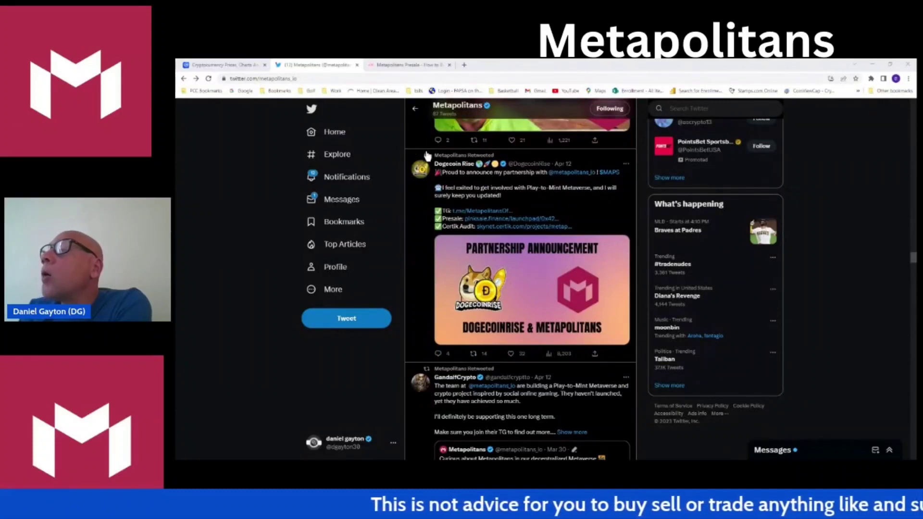
{"action": "mouse_move", "coordinate": [469, 178]}
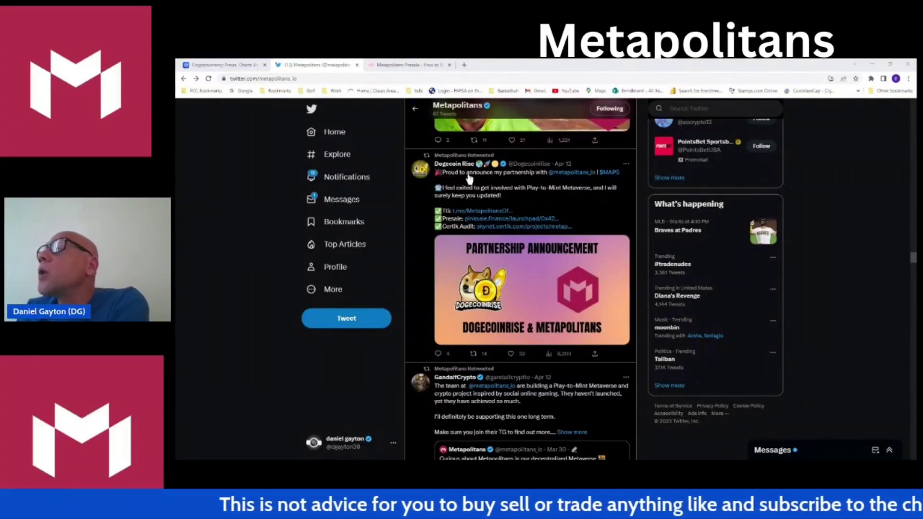
{"action": "scroll", "scroll_direction": "down", "scroll_amount": 3}
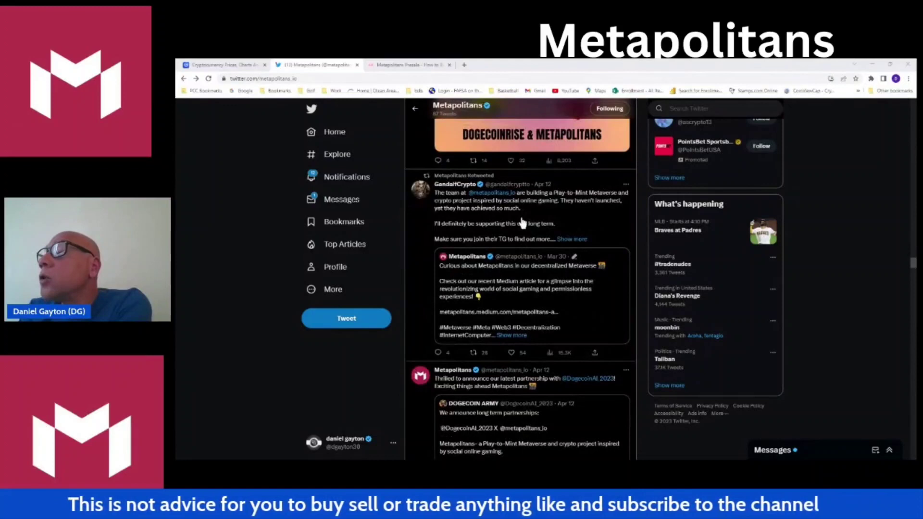
{"action": "mouse_move", "coordinate": [463, 184]}
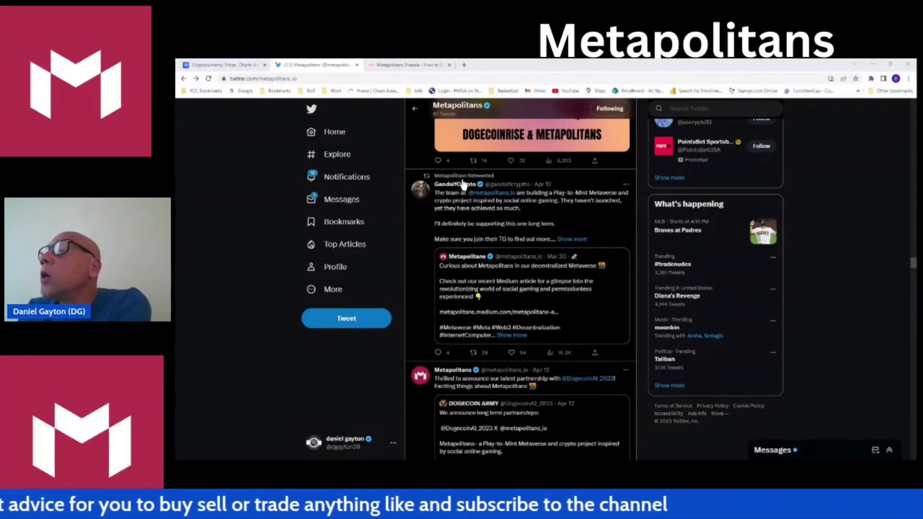
{"action": "scroll", "scroll_direction": "down", "scroll_amount": 3}
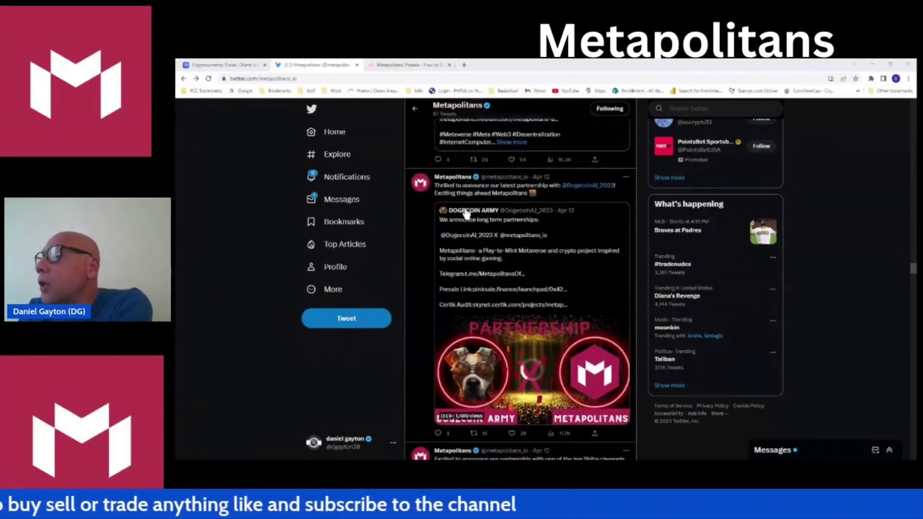
{"action": "scroll", "scroll_direction": "down", "scroll_amount": 3}
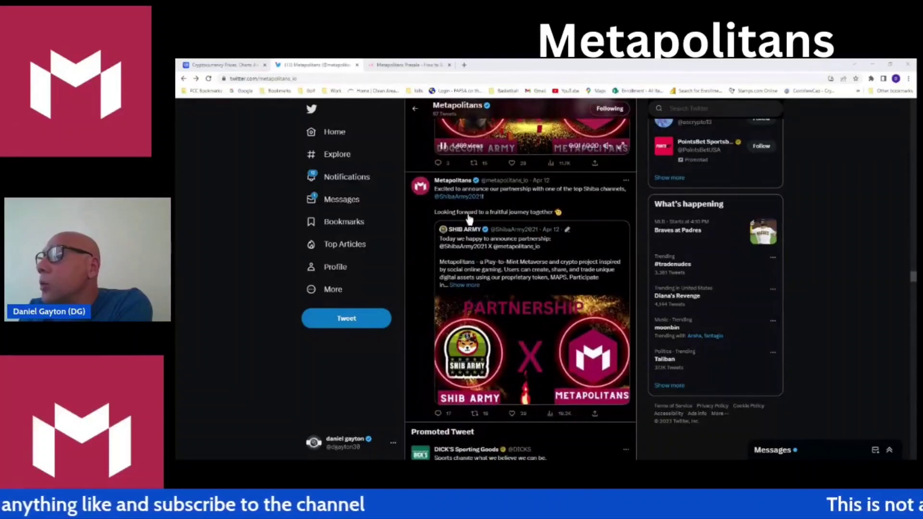
{"action": "scroll", "scroll_direction": "down", "scroll_amount": 3}
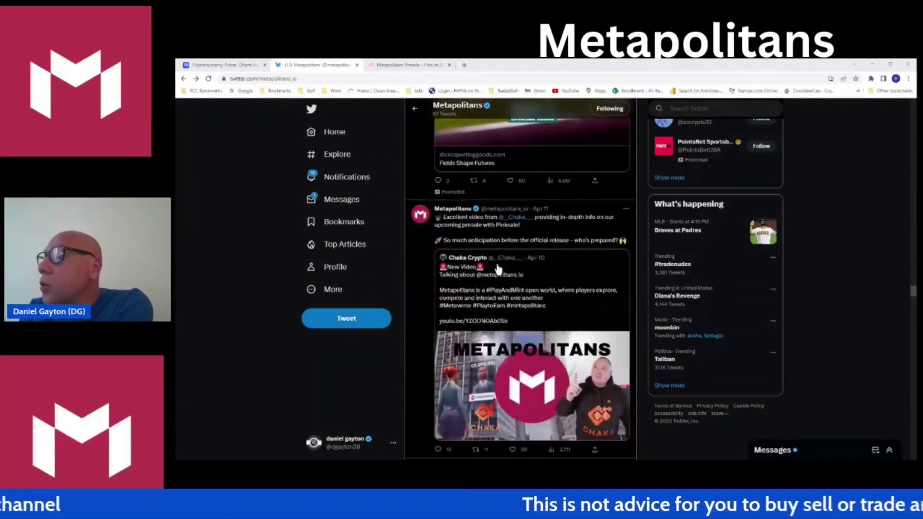
{"action": "scroll", "scroll_direction": "down", "scroll_amount": 3}
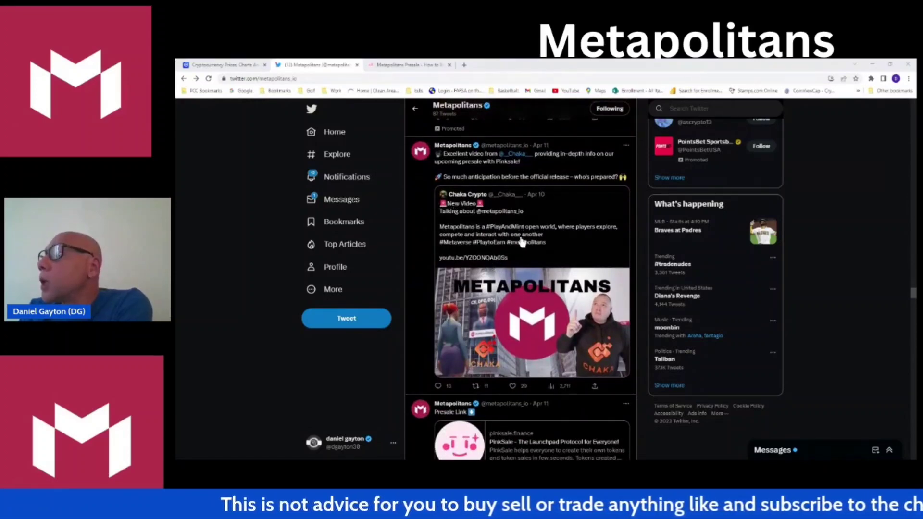
{"action": "scroll", "scroll_direction": "down", "scroll_amount": 3}
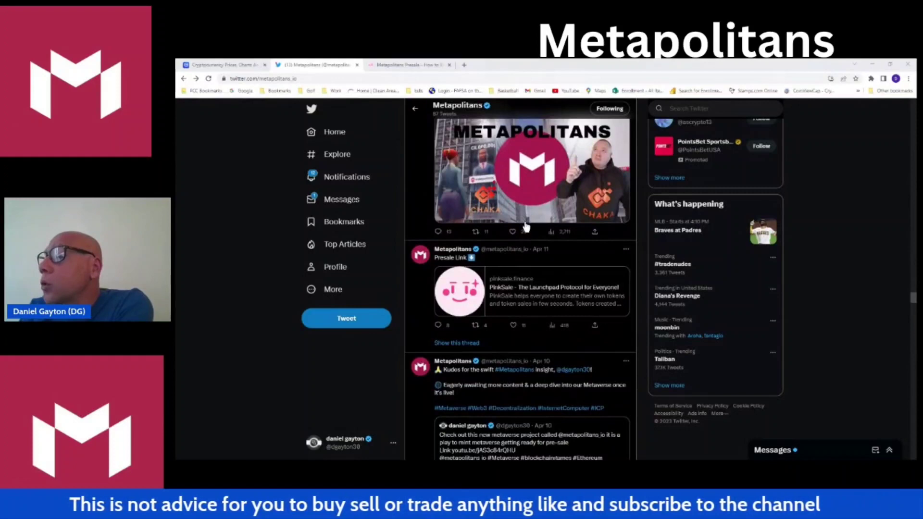
{"action": "scroll", "scroll_direction": "down", "scroll_amount": 3}
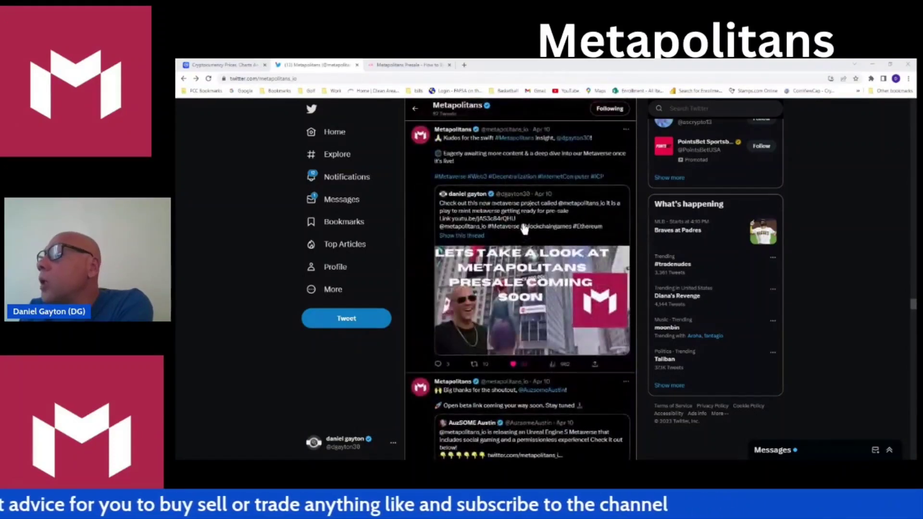
{"action": "scroll", "scroll_direction": "down", "scroll_amount": 3}
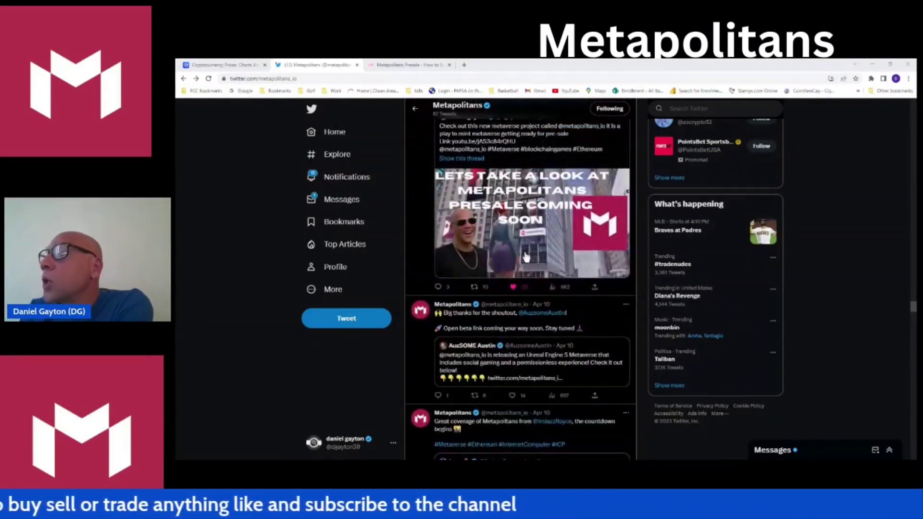
{"action": "scroll", "scroll_direction": "down", "scroll_amount": 3}
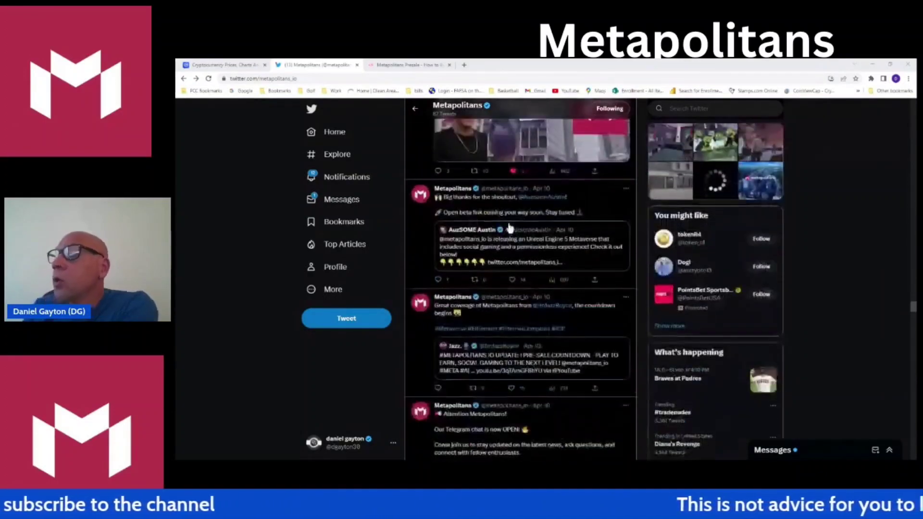
{"action": "scroll", "scroll_direction": "down", "scroll_amount": 3}
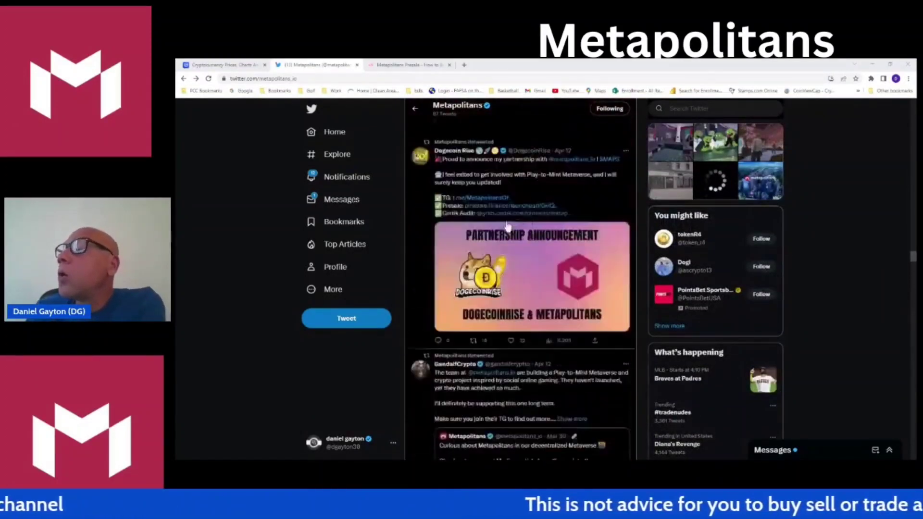
{"action": "scroll", "scroll_direction": "down", "scroll_amount": 3}
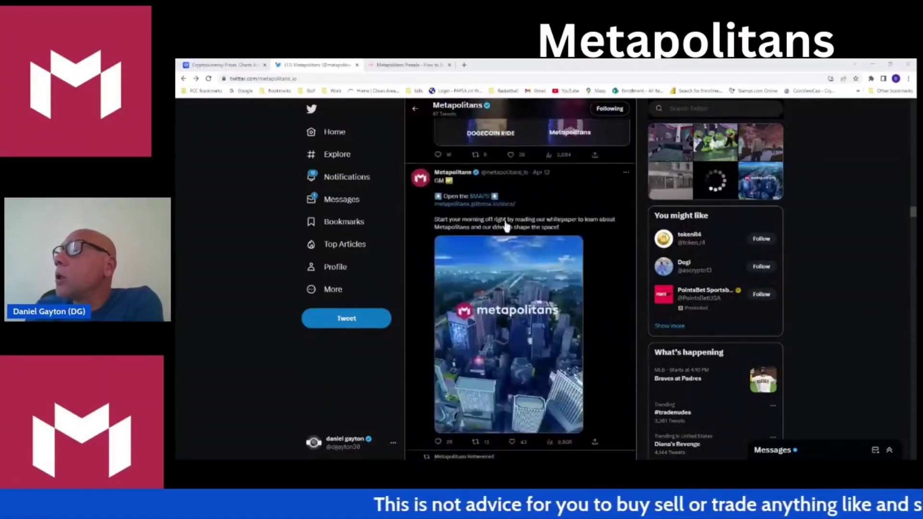
{"action": "scroll", "scroll_direction": "down", "scroll_amount": 3}
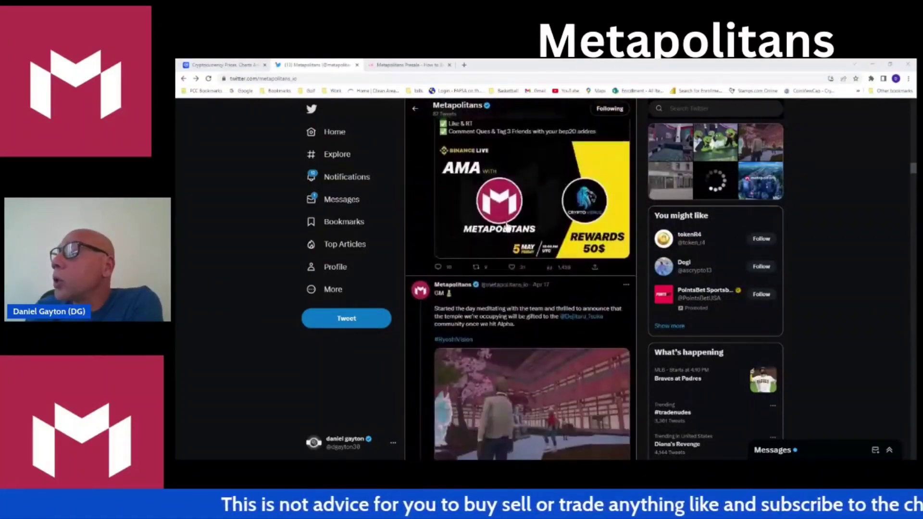
{"action": "scroll", "scroll_direction": "down", "scroll_amount": 3}
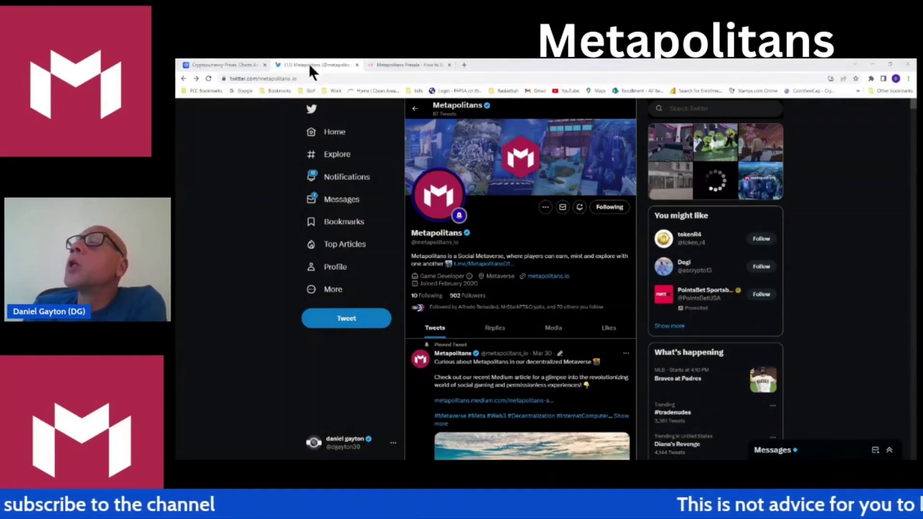
Review the PinkSale presale's token details, soft and hard caps, dates and liquidity lock, then return to the top
{"action": "left_click", "coordinate": [399, 65]}
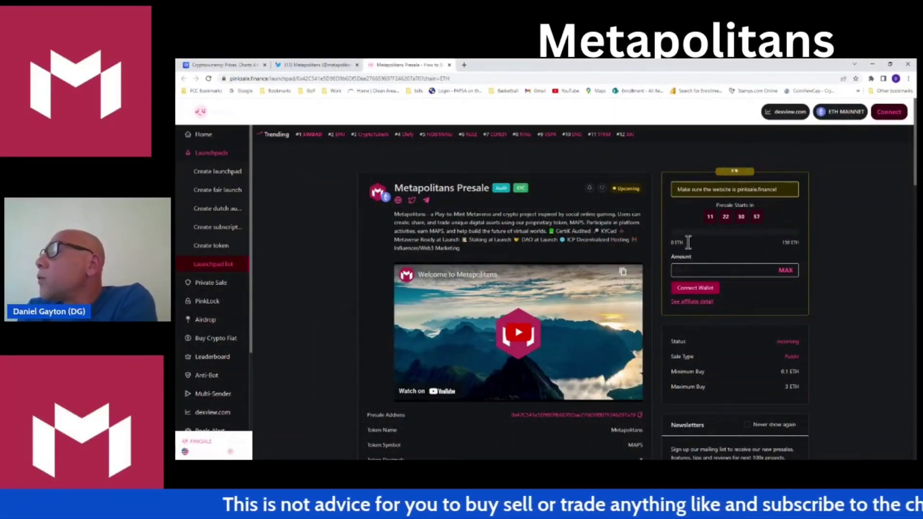
{"action": "mouse_move", "coordinate": [668, 111]}
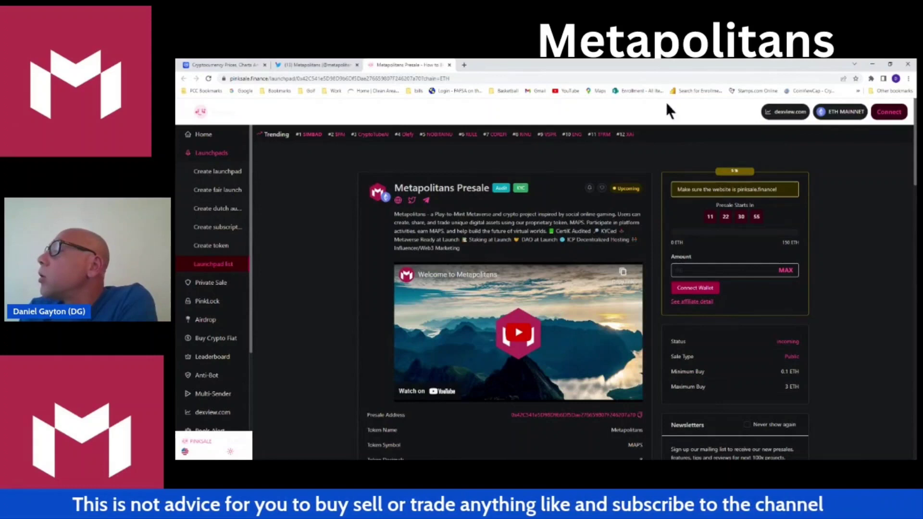
{"action": "scroll", "scroll_direction": "down", "scroll_amount": 3}
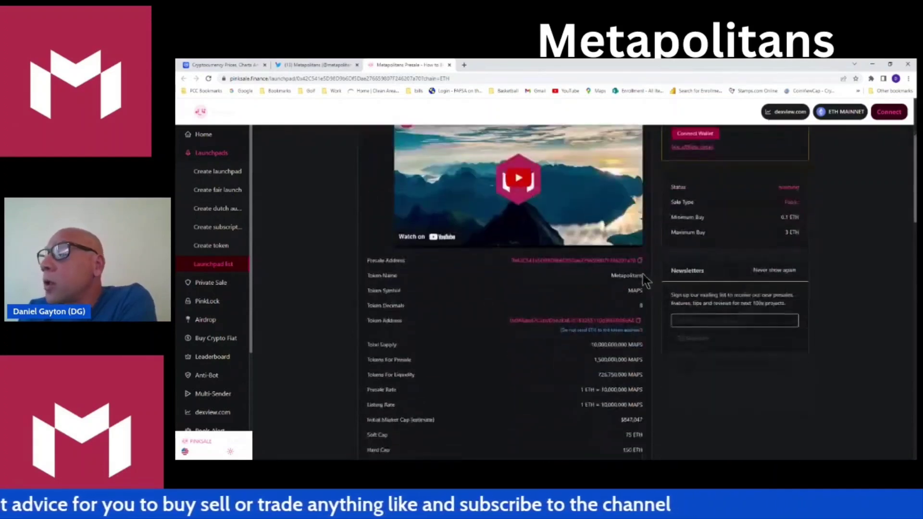
{"action": "scroll", "scroll_direction": "down", "scroll_amount": 3}
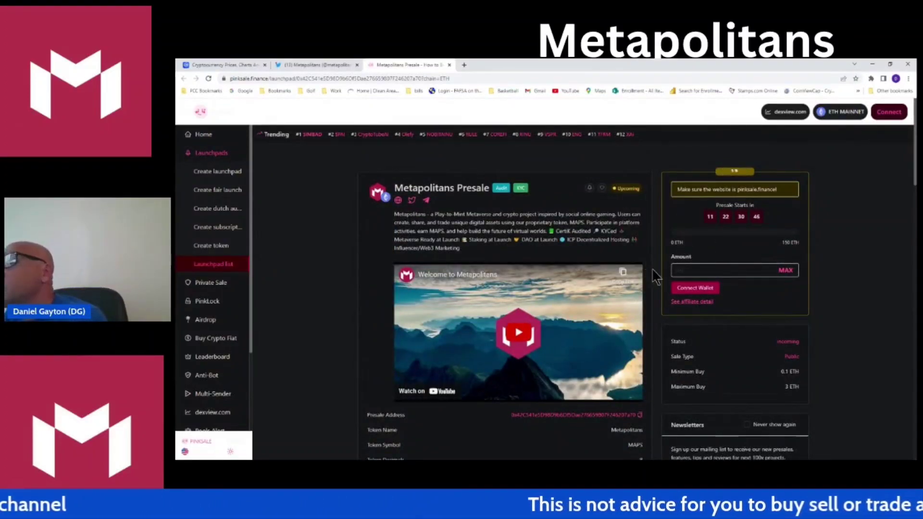
{"action": "scroll", "scroll_direction": "down", "scroll_amount": 3}
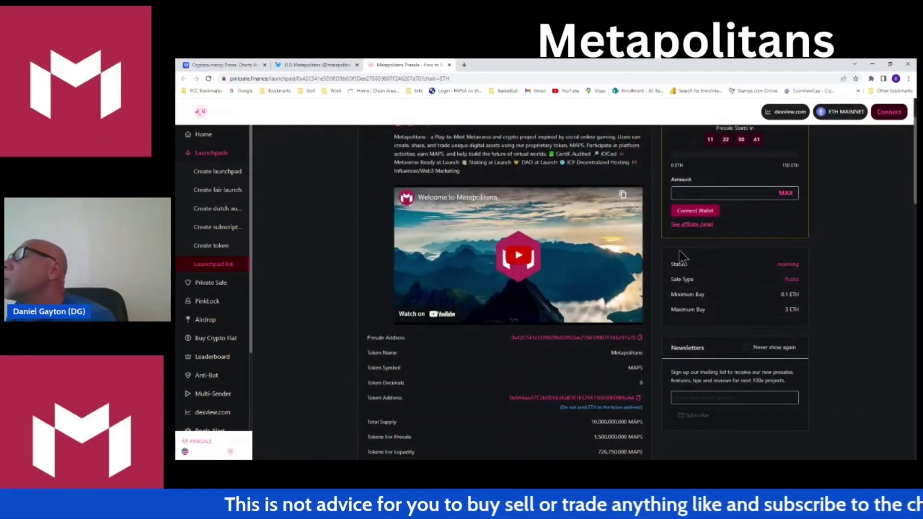
{"action": "scroll", "scroll_direction": "down", "scroll_amount": 3}
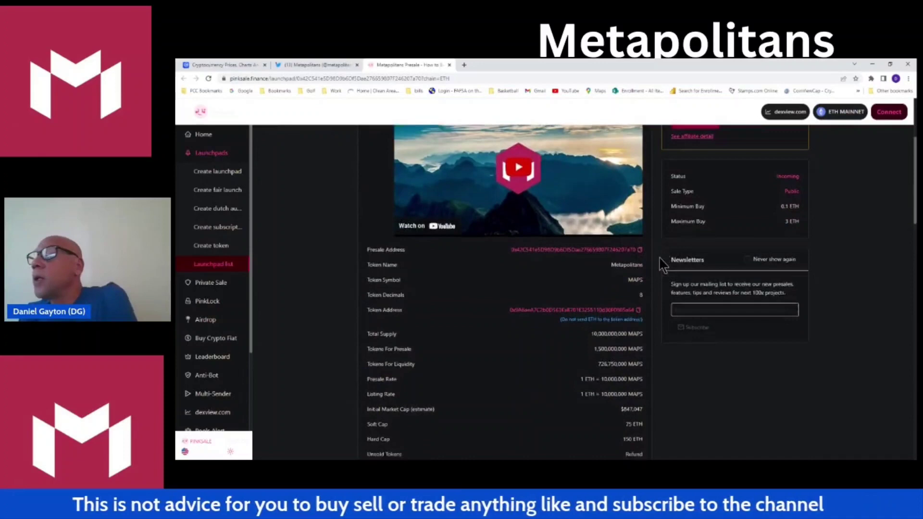
{"action": "scroll", "scroll_direction": "down", "scroll_amount": 3}
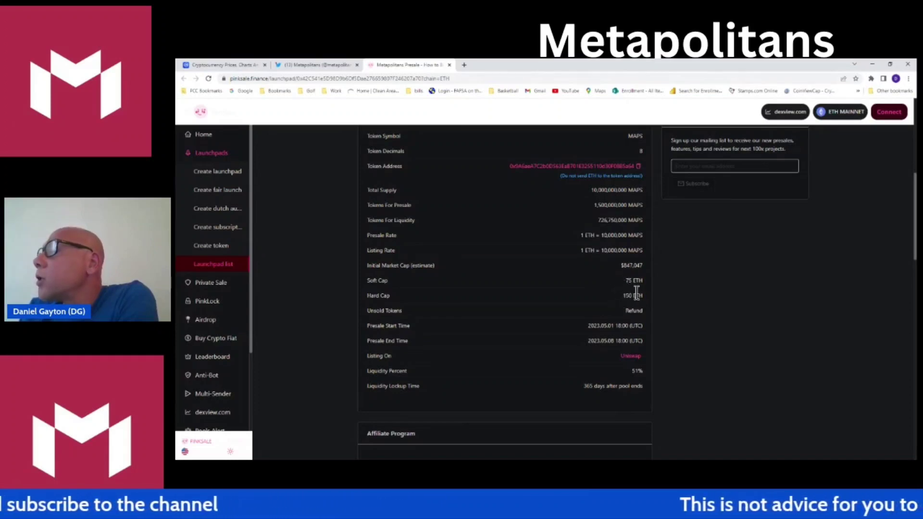
{"action": "mouse_move", "coordinate": [640, 313]}
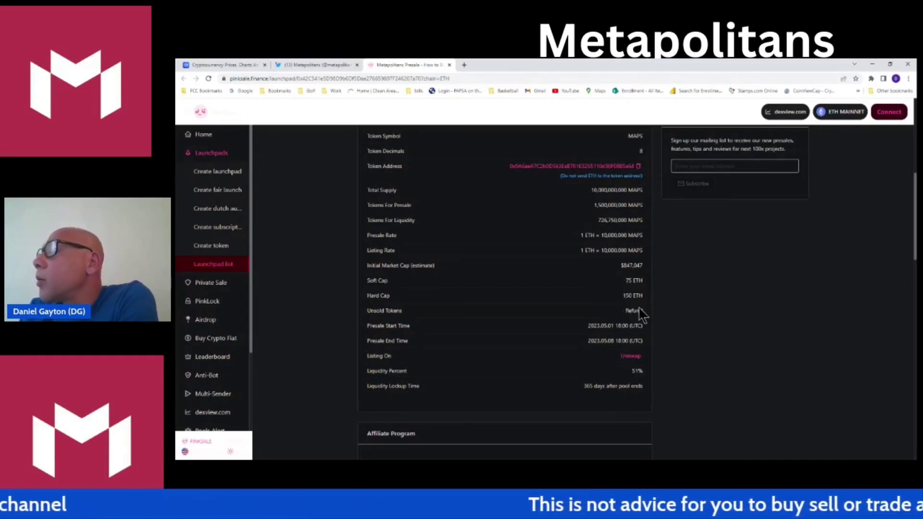
{"action": "scroll", "scroll_direction": "up", "scroll_amount": 3}
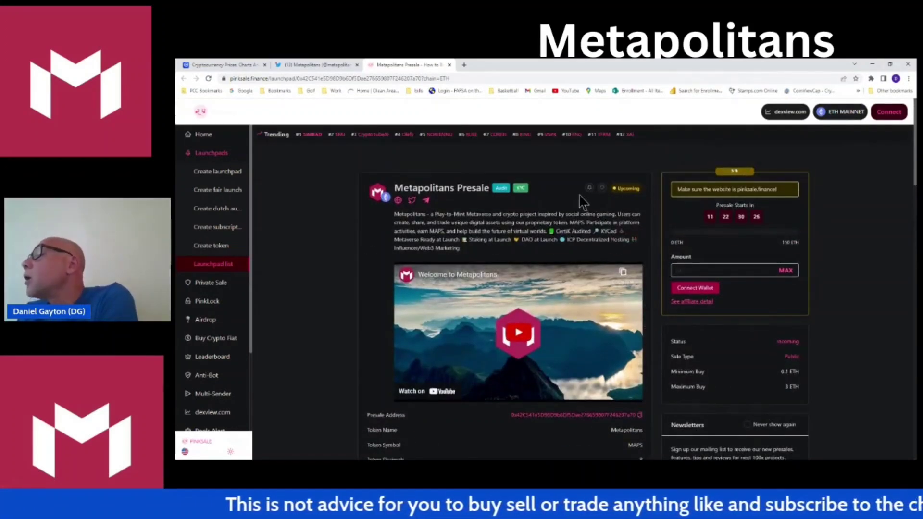
{"action": "mouse_move", "coordinate": [782, 388]}
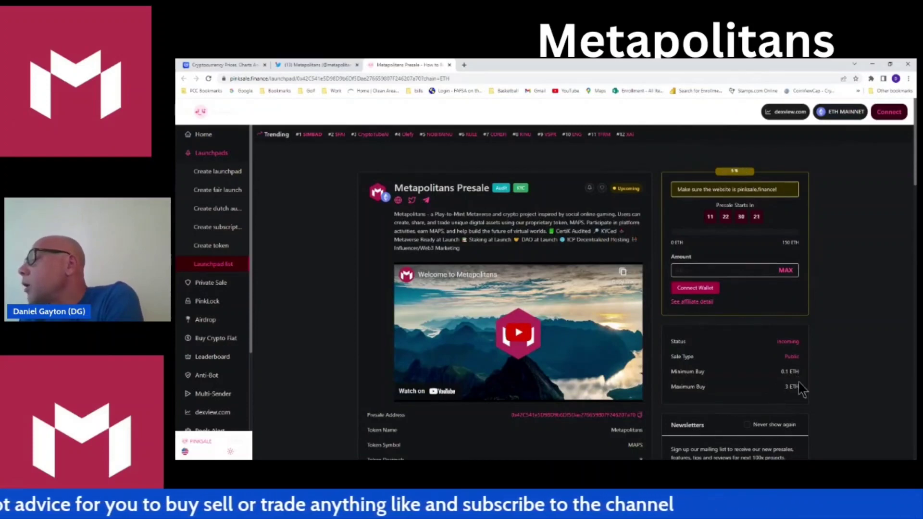
{"action": "scroll", "scroll_direction": "down", "scroll_amount": 3}
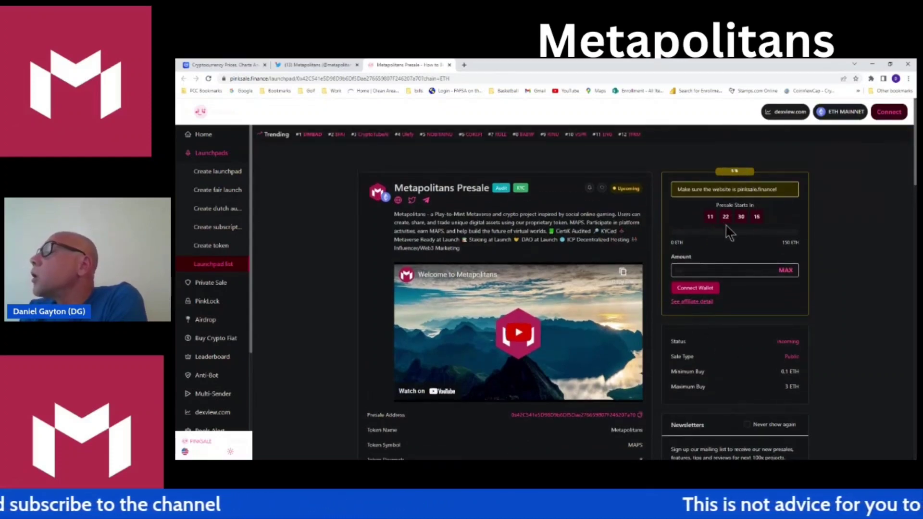
{"action": "mouse_move", "coordinate": [738, 232]}
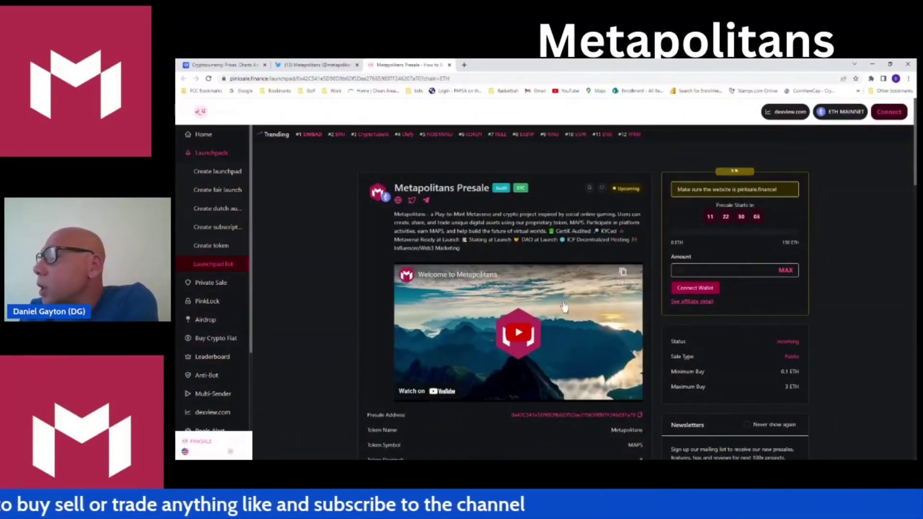
{"action": "scroll", "scroll_direction": "down", "scroll_amount": 3}
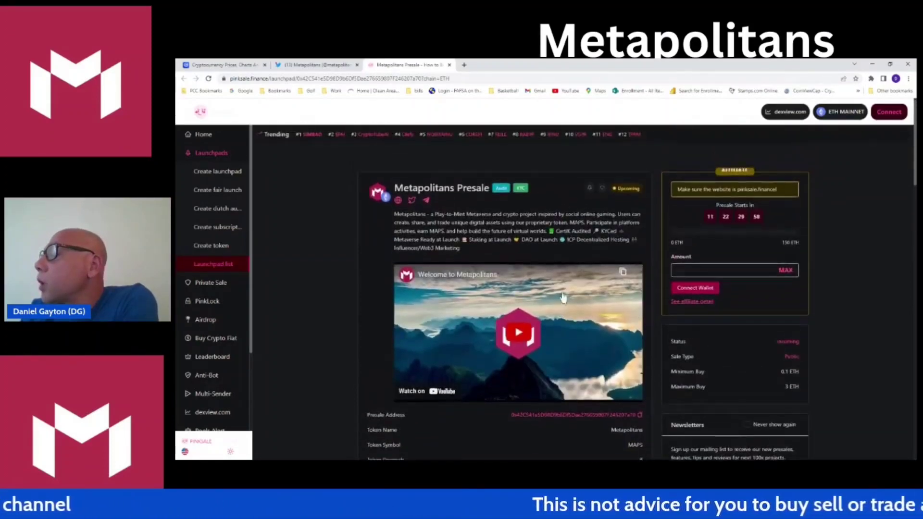
{"action": "scroll", "scroll_direction": "down", "scroll_amount": 3}
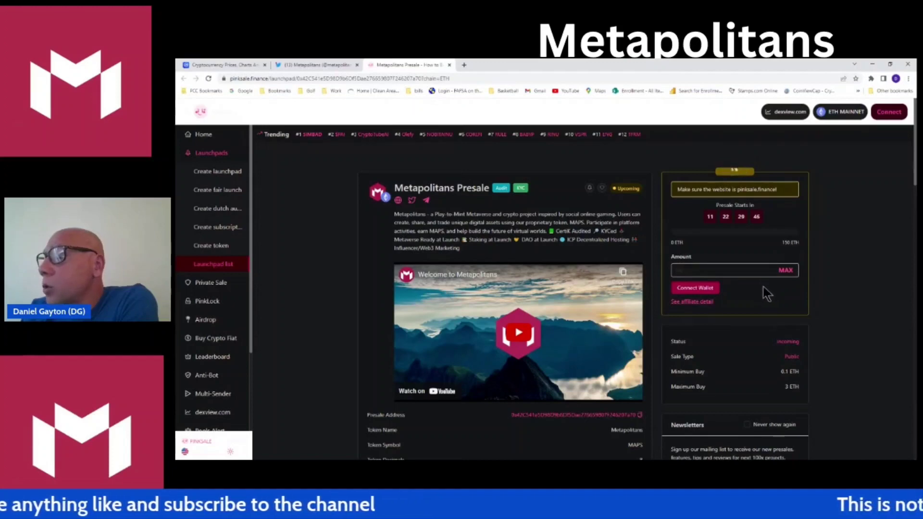
{"action": "scroll", "scroll_direction": "down", "scroll_amount": 3}
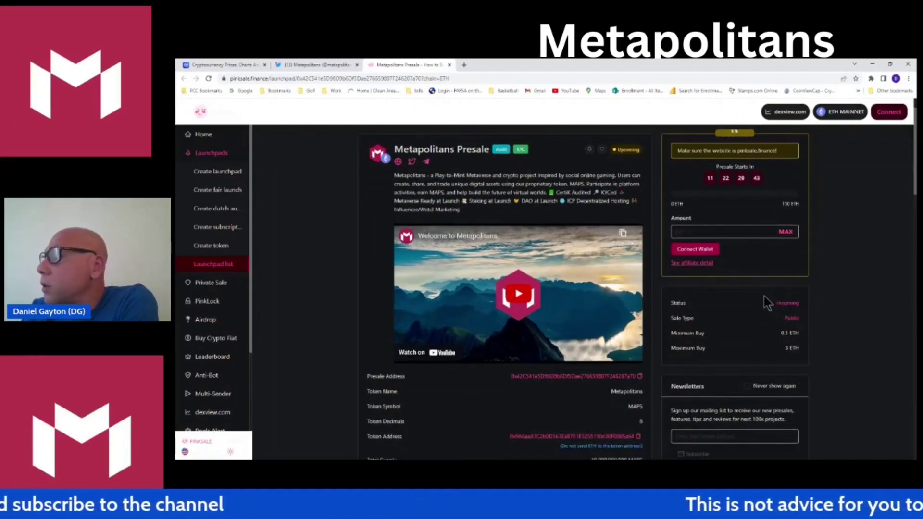
{"action": "scroll", "scroll_direction": "down", "scroll_amount": 3}
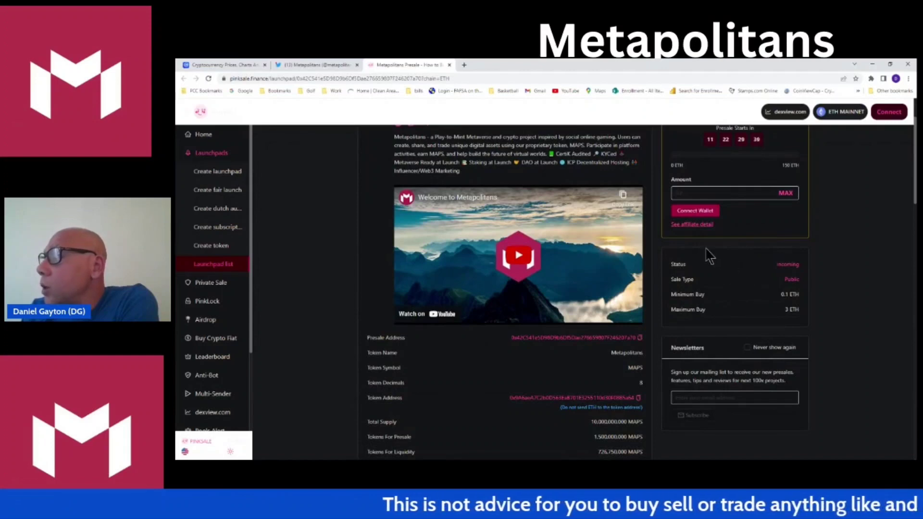
{"action": "mouse_move", "coordinate": [726, 305]}
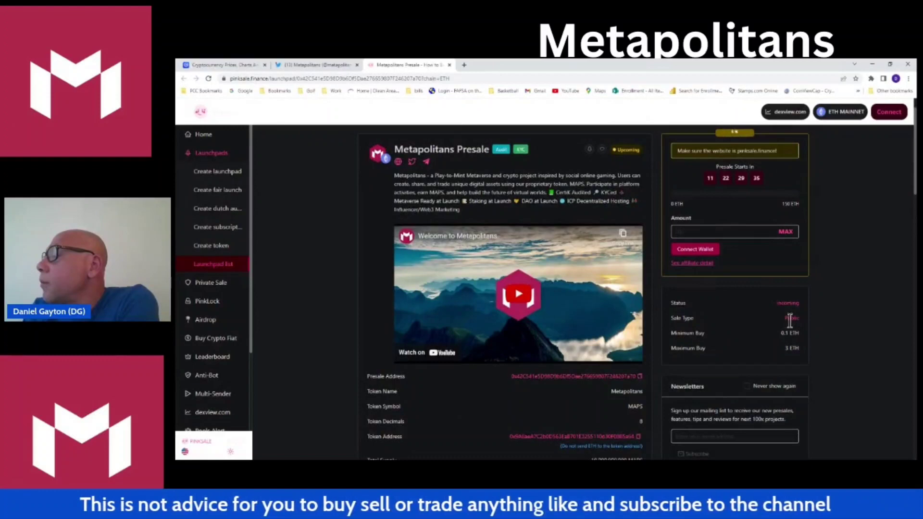
{"action": "mouse_move", "coordinate": [776, 346]}
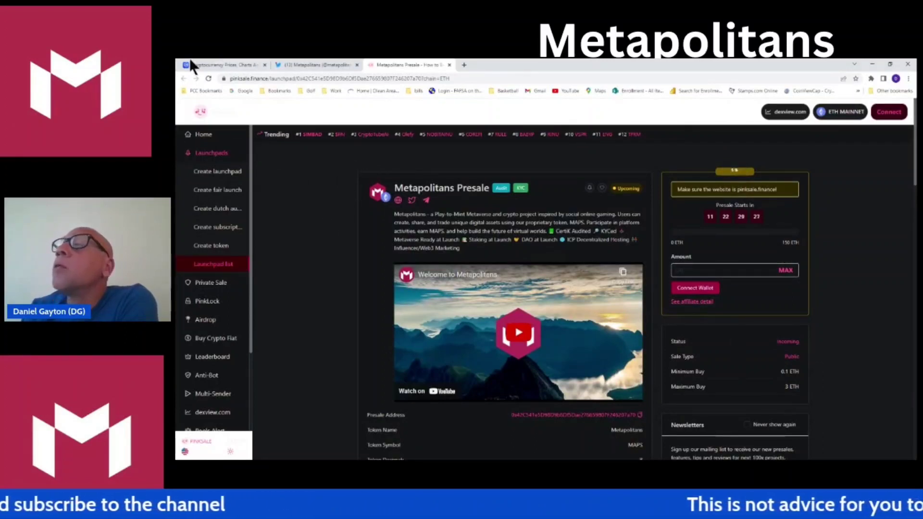
{"action": "mouse_move", "coordinate": [360, 268]}
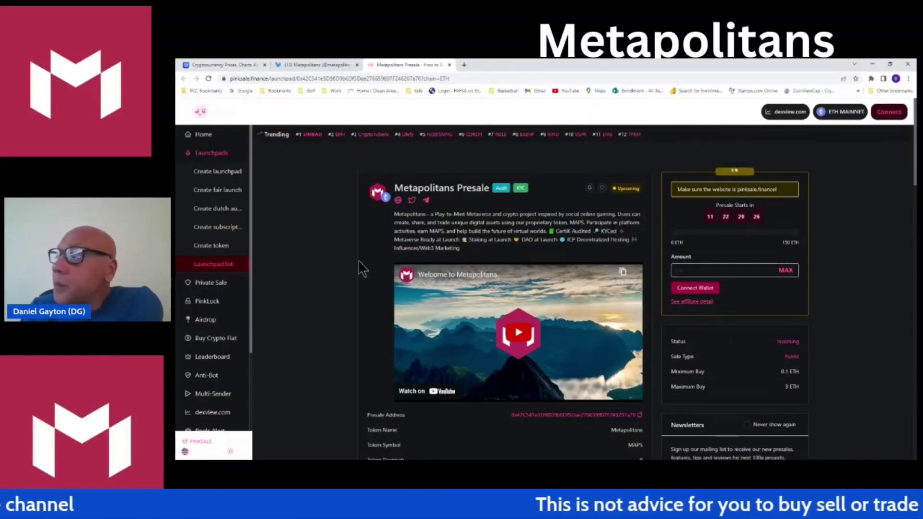
{"action": "scroll", "scroll_direction": "down", "scroll_amount": 3}
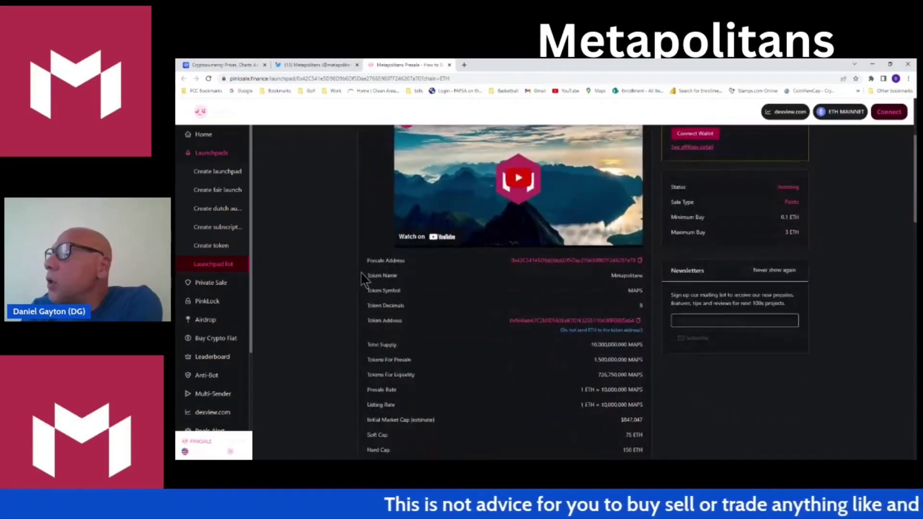
{"action": "scroll", "scroll_direction": "down", "scroll_amount": 3}
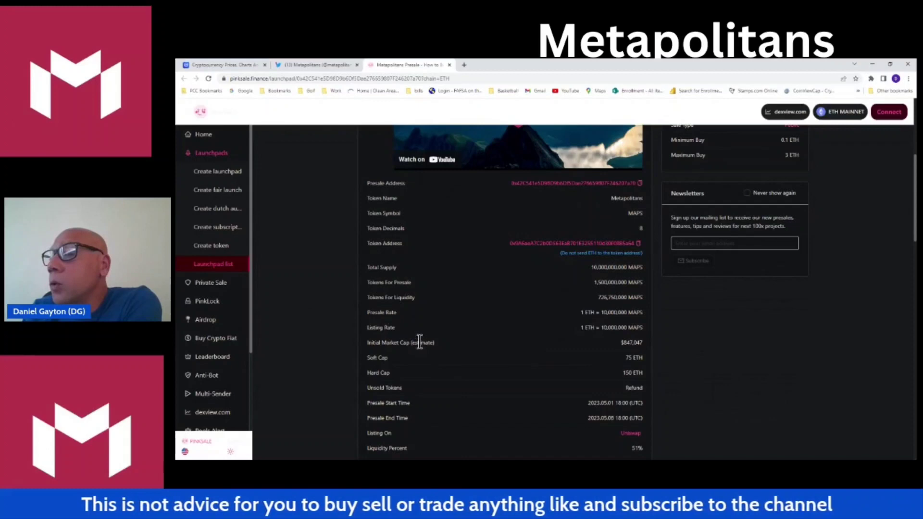
{"action": "scroll", "scroll_direction": "down", "scroll_amount": 3}
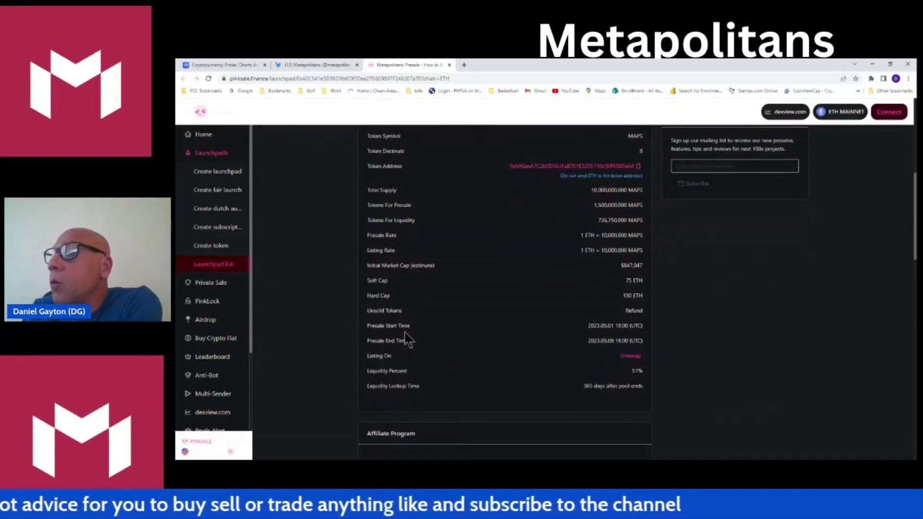
{"action": "scroll", "scroll_direction": "up", "scroll_amount": 3}
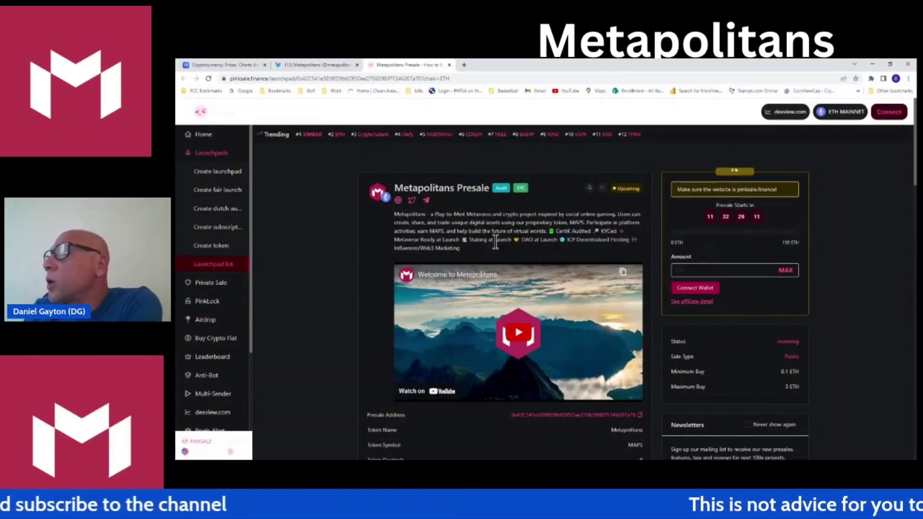
{"action": "scroll", "scroll_direction": "down", "scroll_amount": 3}
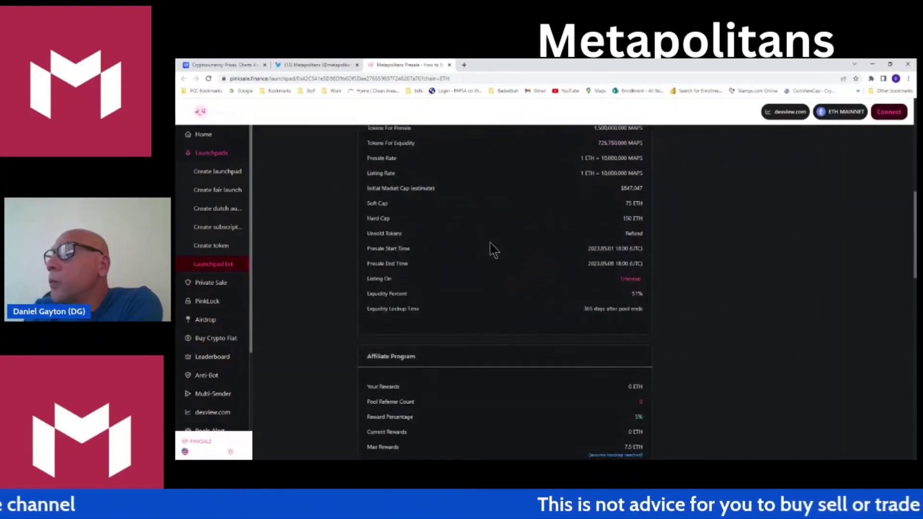
{"action": "scroll", "scroll_direction": "down", "scroll_amount": 3}
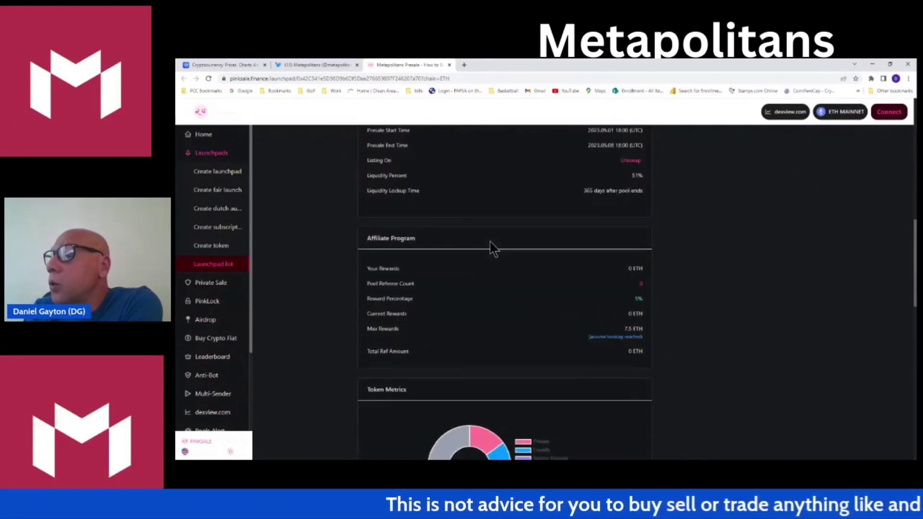
{"action": "scroll", "scroll_direction": "up", "scroll_amount": 3}
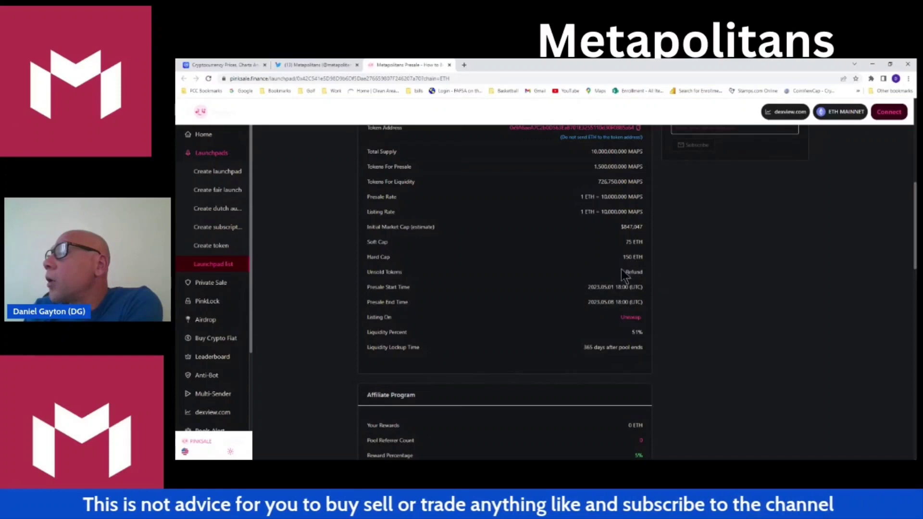
{"action": "scroll", "scroll_direction": "up", "scroll_amount": 3}
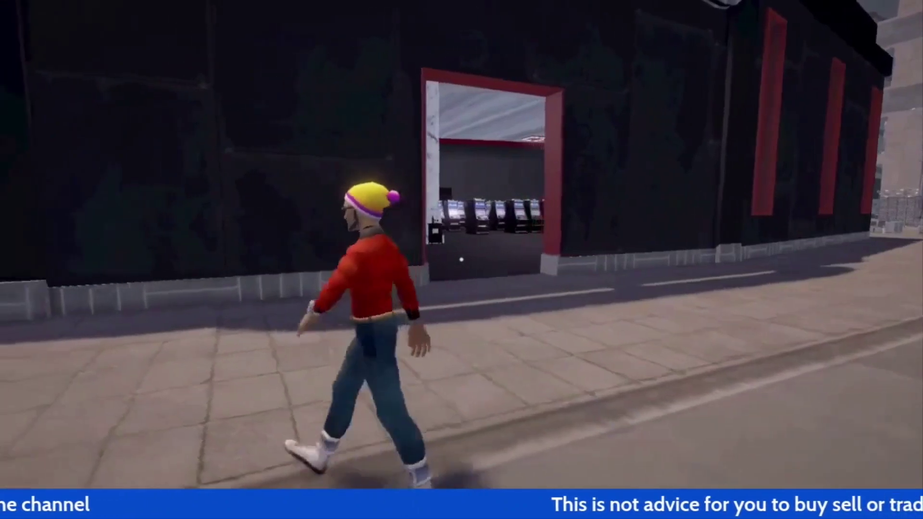
Walk the avatar along the sidewalk up to the black building's red-framed doorway with slot machines inside
{"action": "key", "text": "w"}
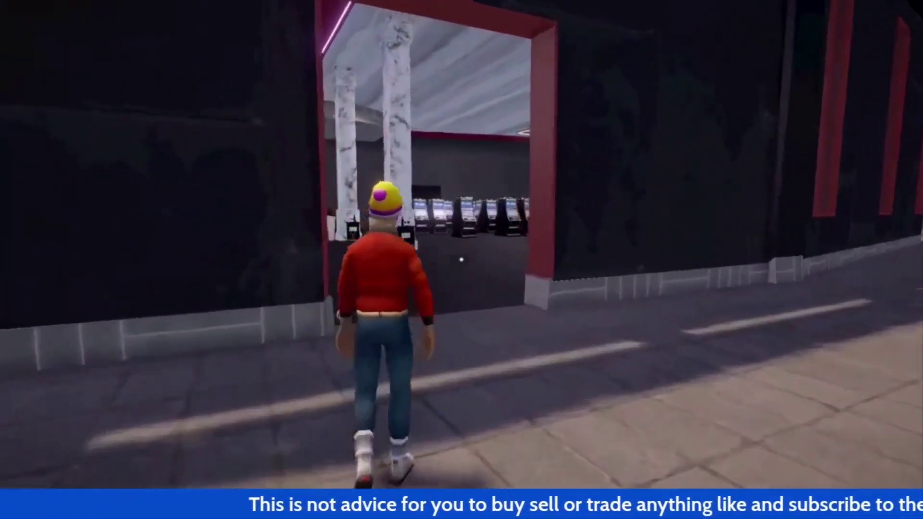
{"action": "key", "text": "w"}
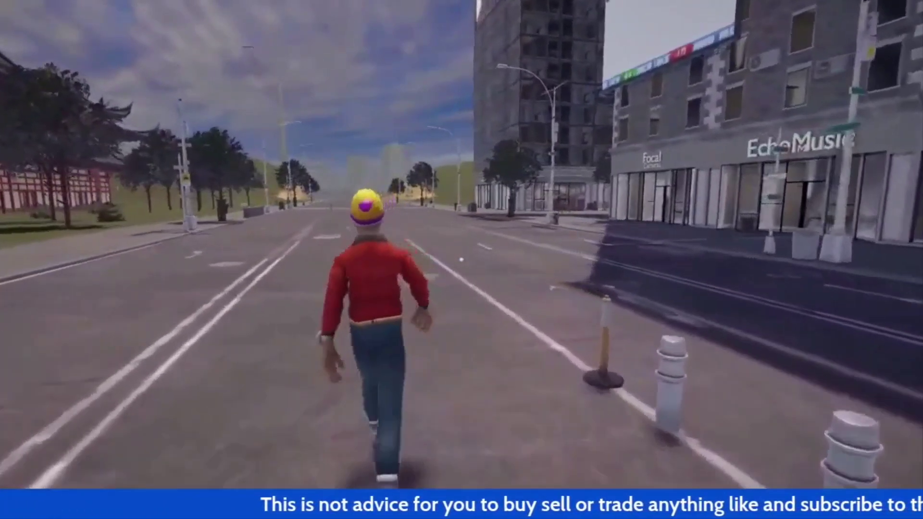
Run the avatar down the wide city street past the EchoMusic storefront
{"action": "key", "text": "w"}
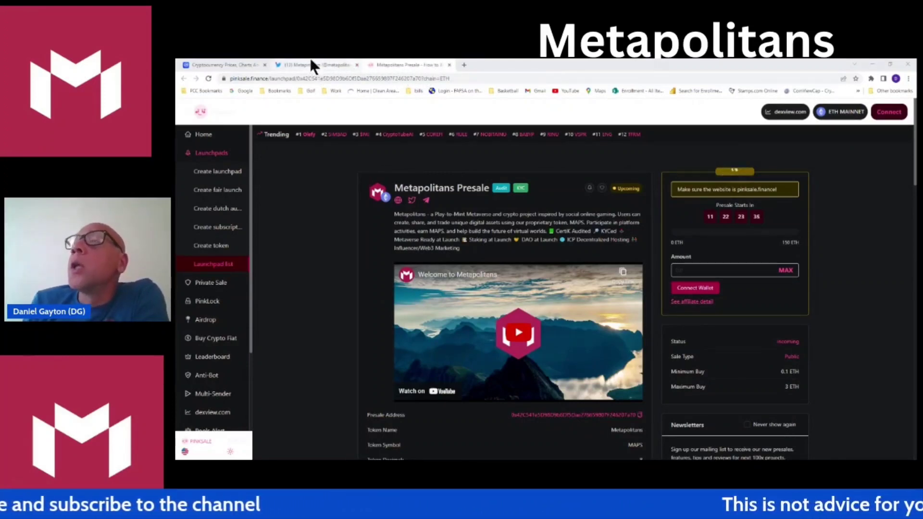
Return to the Metapolitans Twitter profile and scroll through its bio, follower count and pinned tweet
{"action": "left_click", "coordinate": [316, 65]}
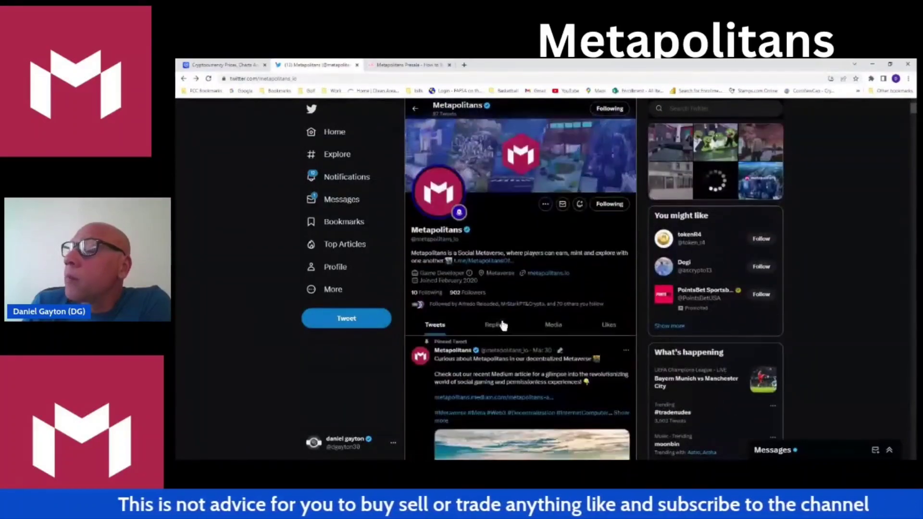
{"action": "scroll", "scroll_direction": "down", "scroll_amount": 3}
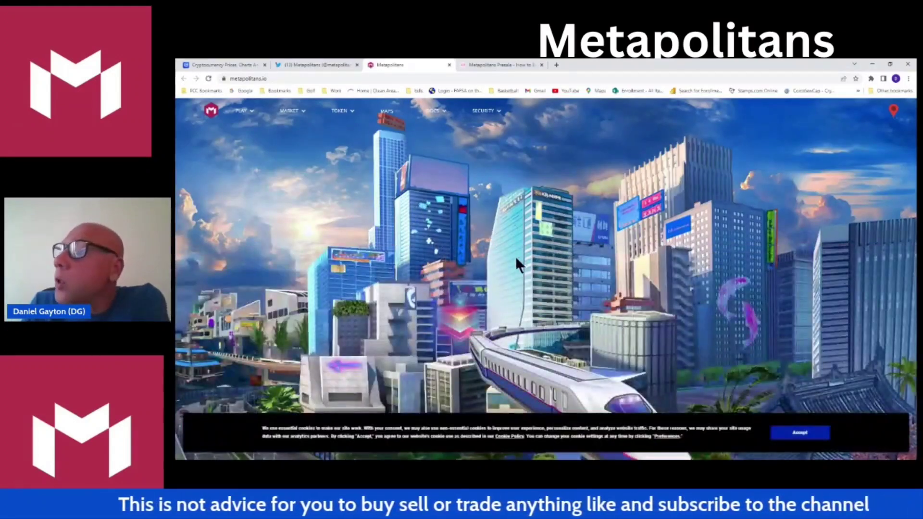
{"action": "mouse_move", "coordinate": [503, 394]}
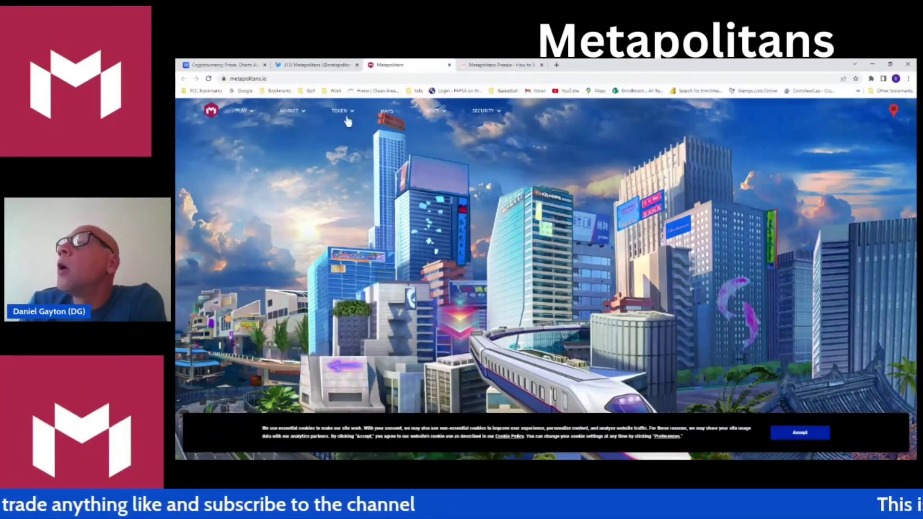
{"action": "mouse_move", "coordinate": [340, 113]}
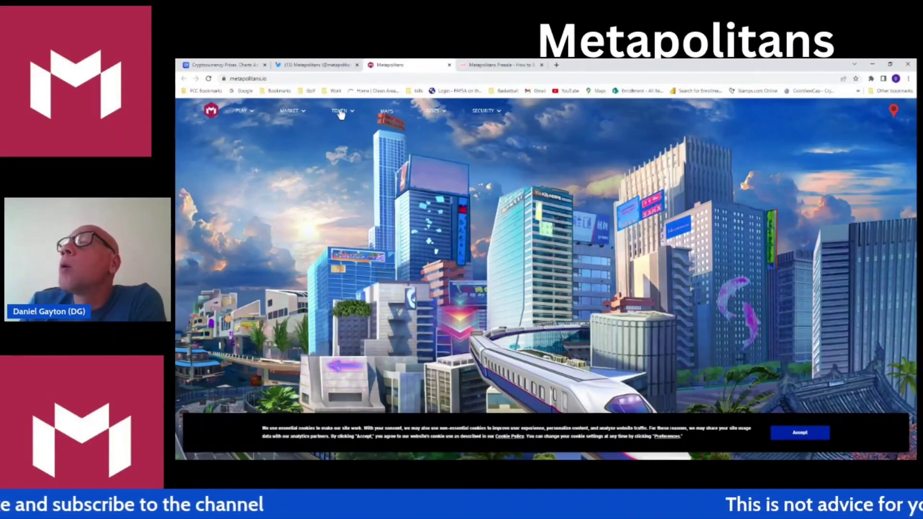
View the Staking page from the TOKEN menu, showing zero MAPS staked and the MAPS pool at 11.4% estimated APY
{"action": "left_click", "coordinate": [339, 111]}
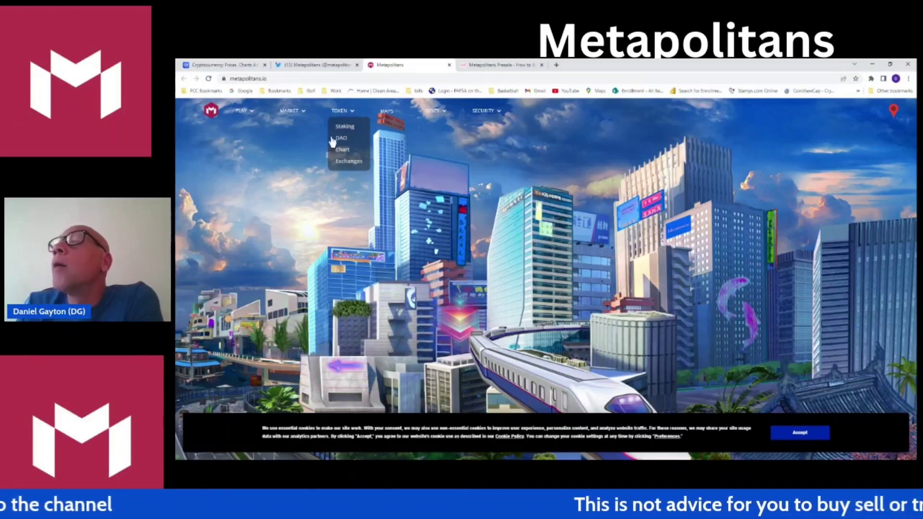
{"action": "left_click", "coordinate": [345, 126]}
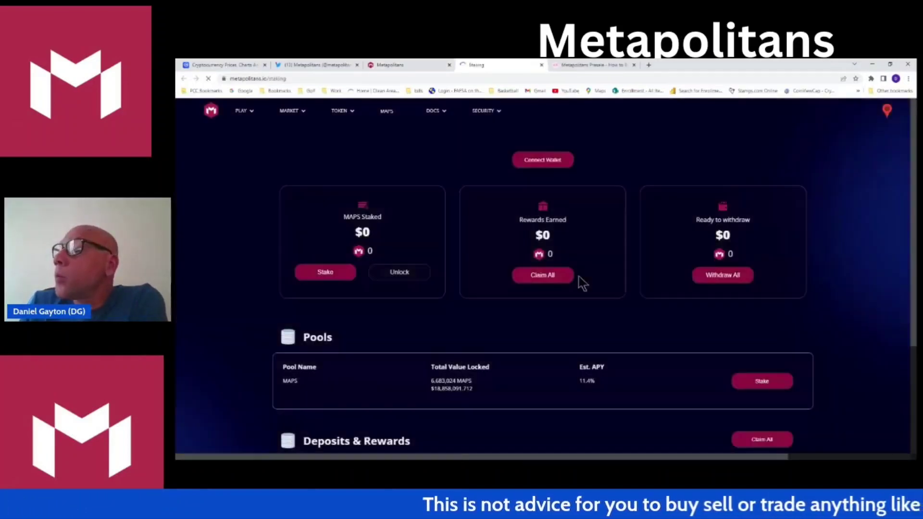
{"action": "scroll", "scroll_direction": "down", "scroll_amount": 3}
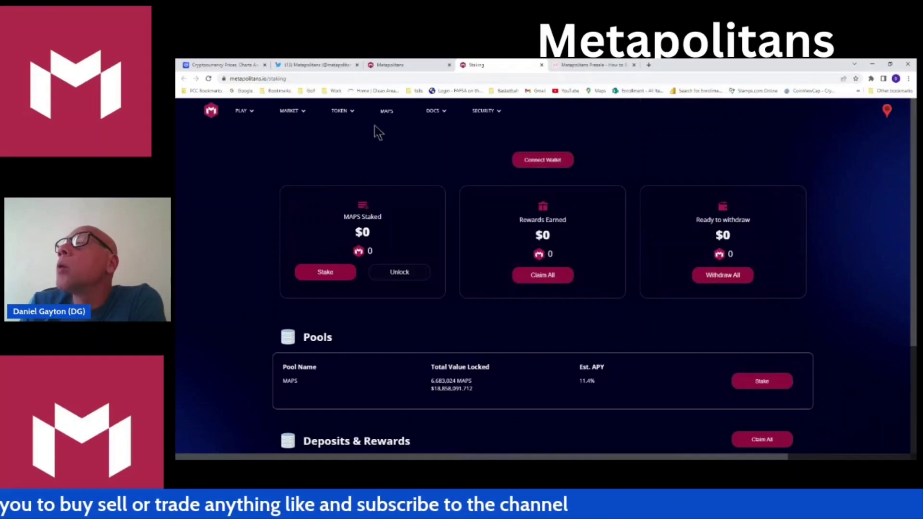
{"action": "mouse_move", "coordinate": [343, 111]}
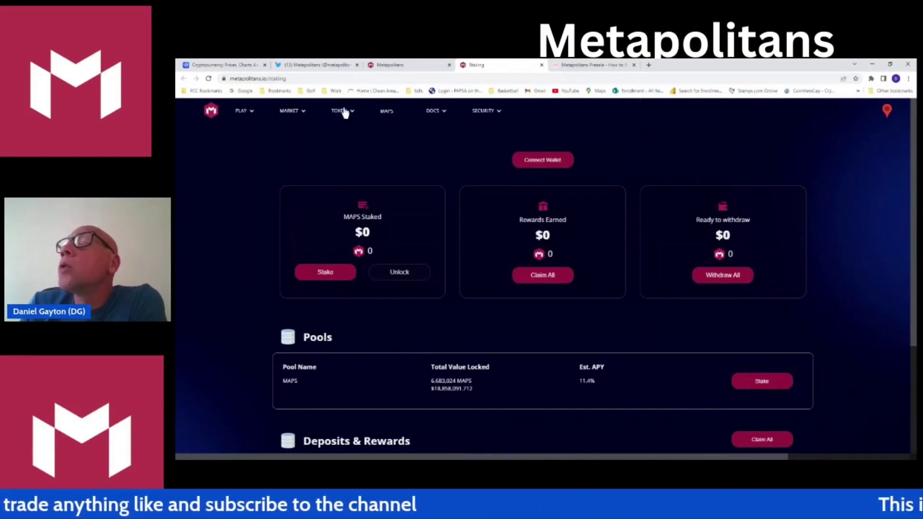
{"action": "left_click", "coordinate": [340, 110]}
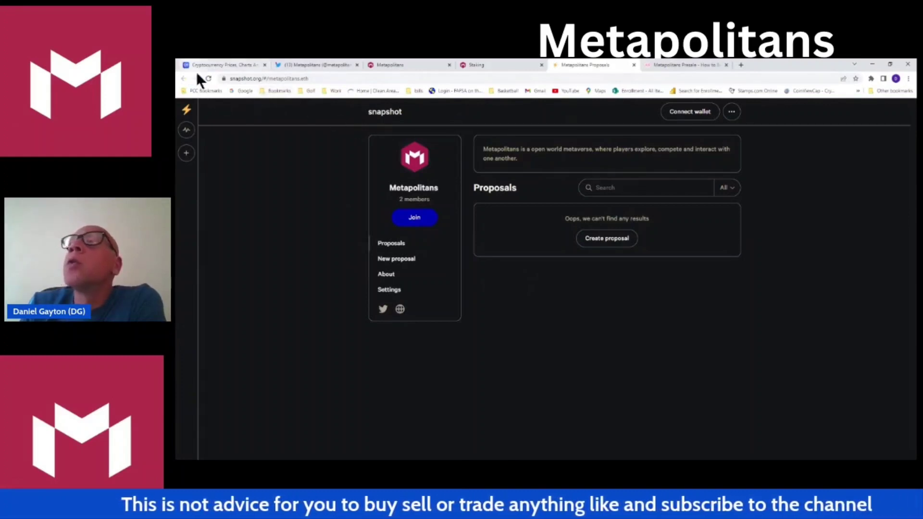
{"action": "mouse_move", "coordinate": [297, 66]}
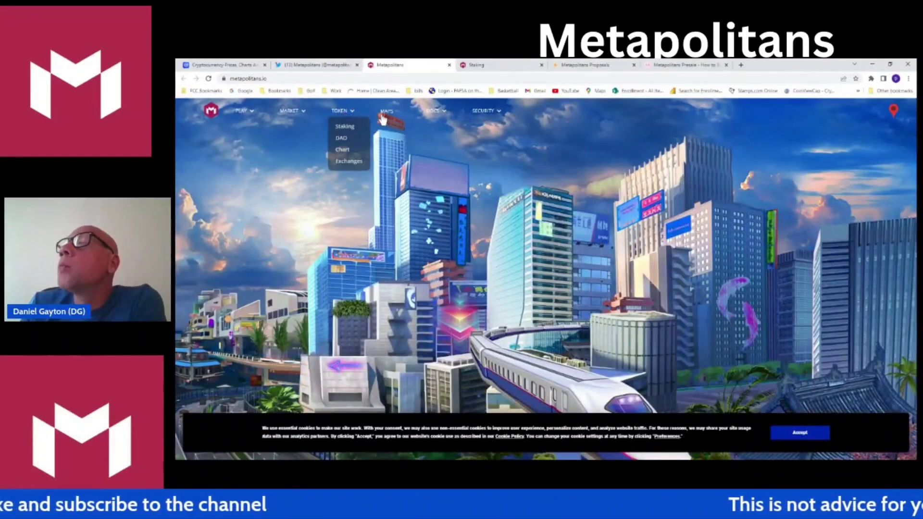
Open the MAPS page, which shows only an empty dark area, with the TOKEN menu listing staking, DAO, chart and exchanges
{"action": "left_click", "coordinate": [385, 110]}
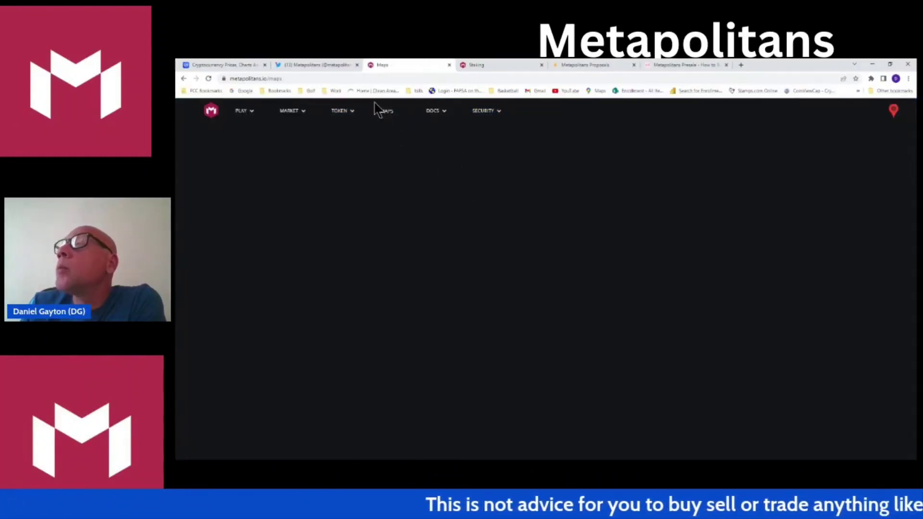
{"action": "mouse_move", "coordinate": [386, 110]}
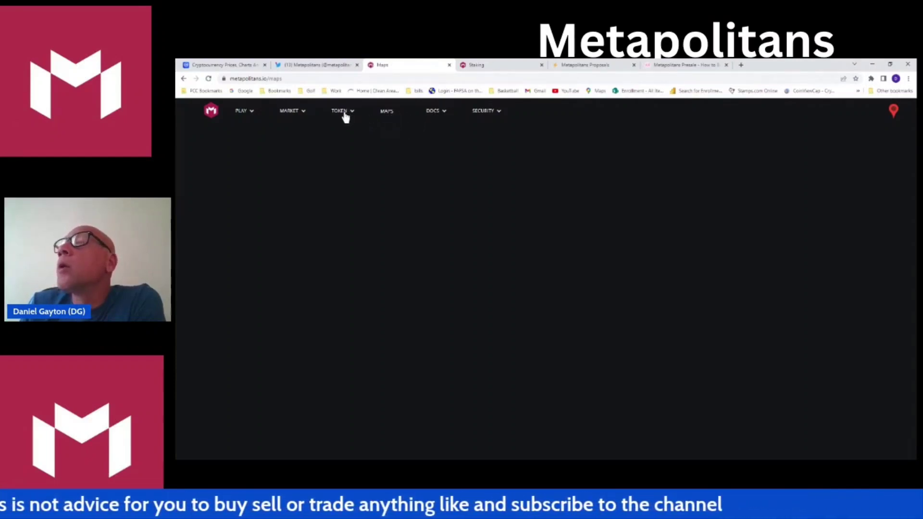
{"action": "left_click", "coordinate": [340, 111]}
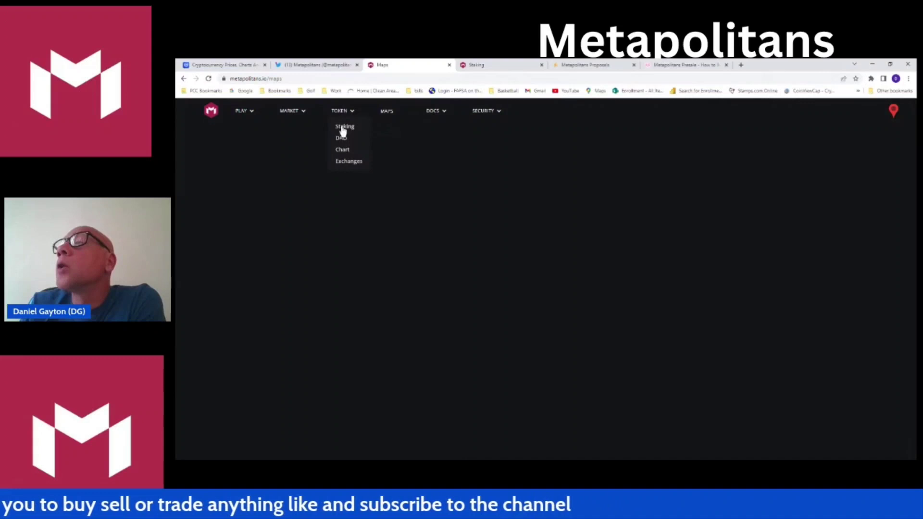
Reopen the Staking page from the TOKEN menu and view the MARKET menu's Item Shop and Marketplace entries
{"action": "left_click", "coordinate": [344, 126]}
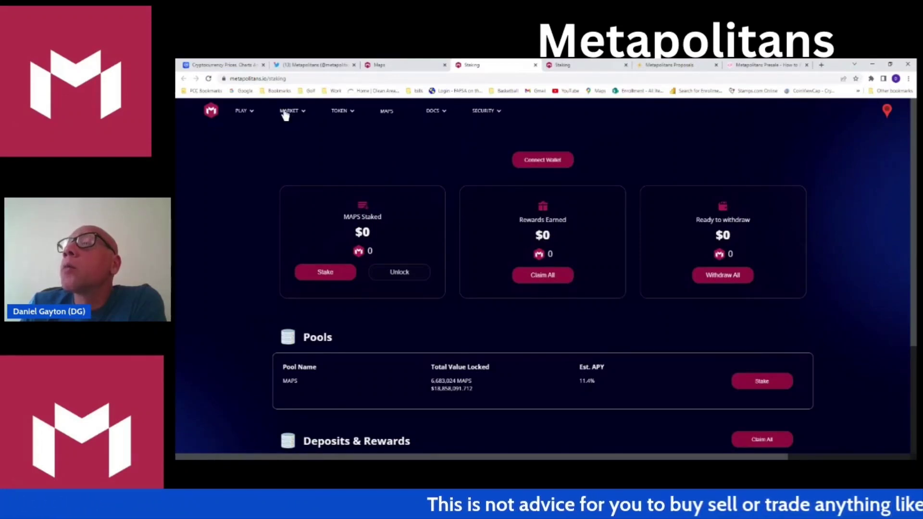
{"action": "left_click", "coordinate": [289, 110]}
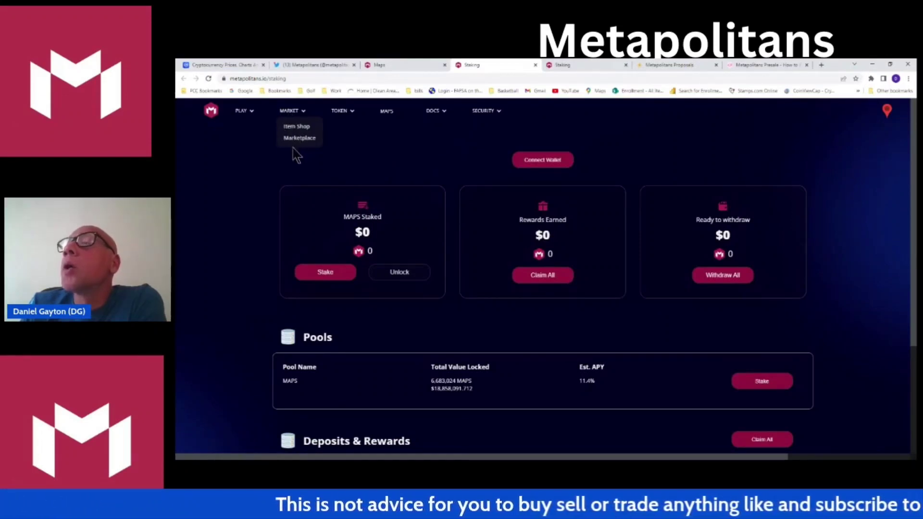
{"action": "mouse_move", "coordinate": [298, 141]}
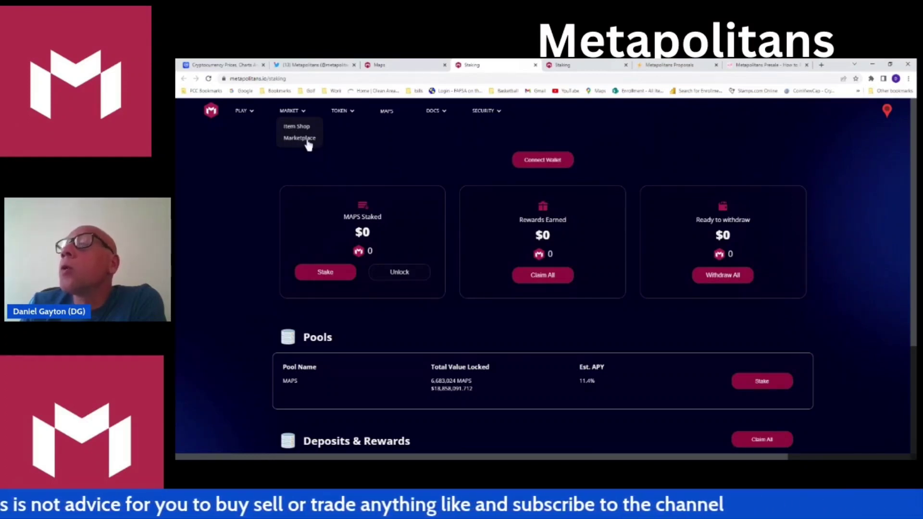
{"action": "mouse_move", "coordinate": [300, 137]}
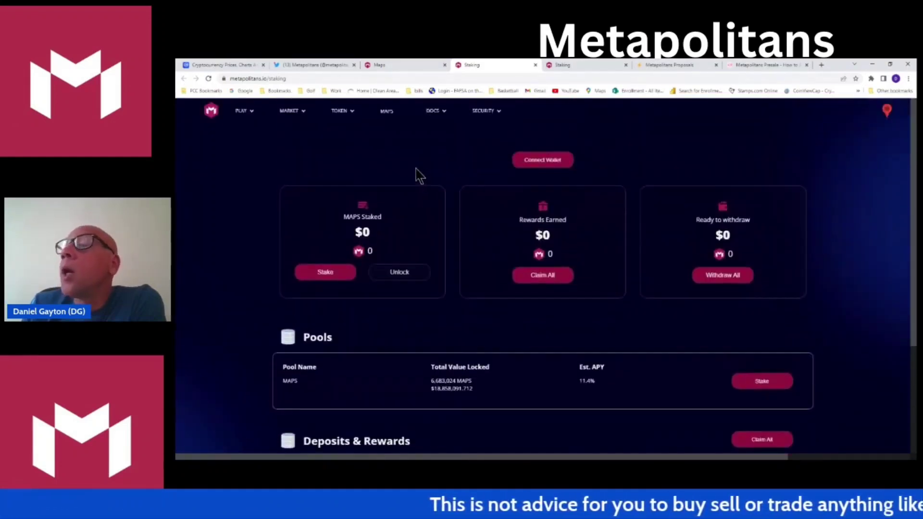
{"action": "mouse_move", "coordinate": [210, 111]}
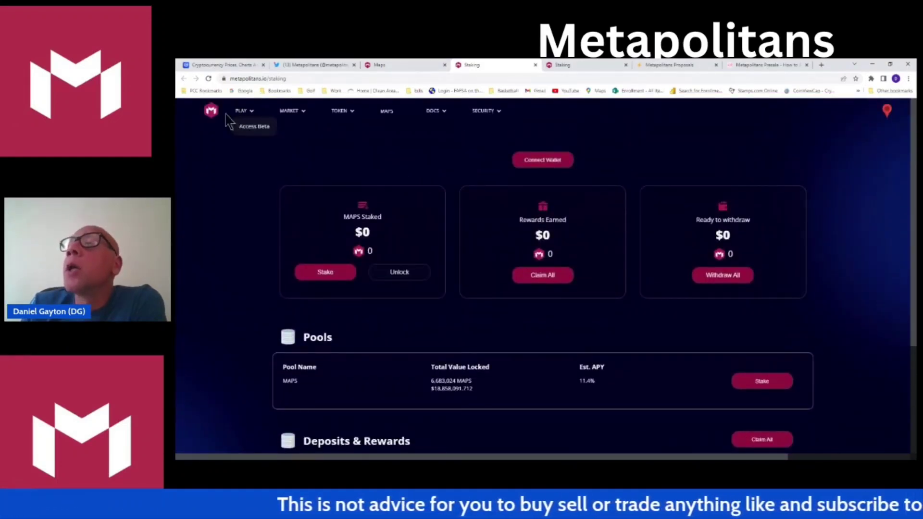